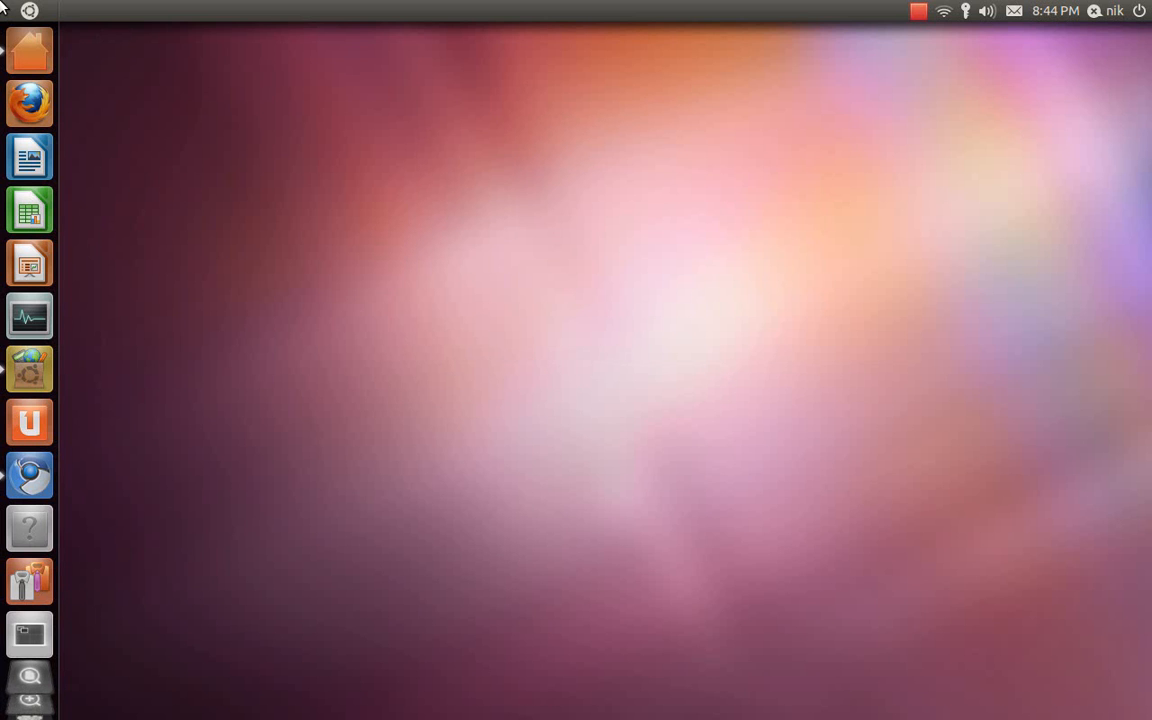
# Step: Dismiss a stray dash search, then hide the Chromium YouTube review window
pyautogui.click(29, 49)
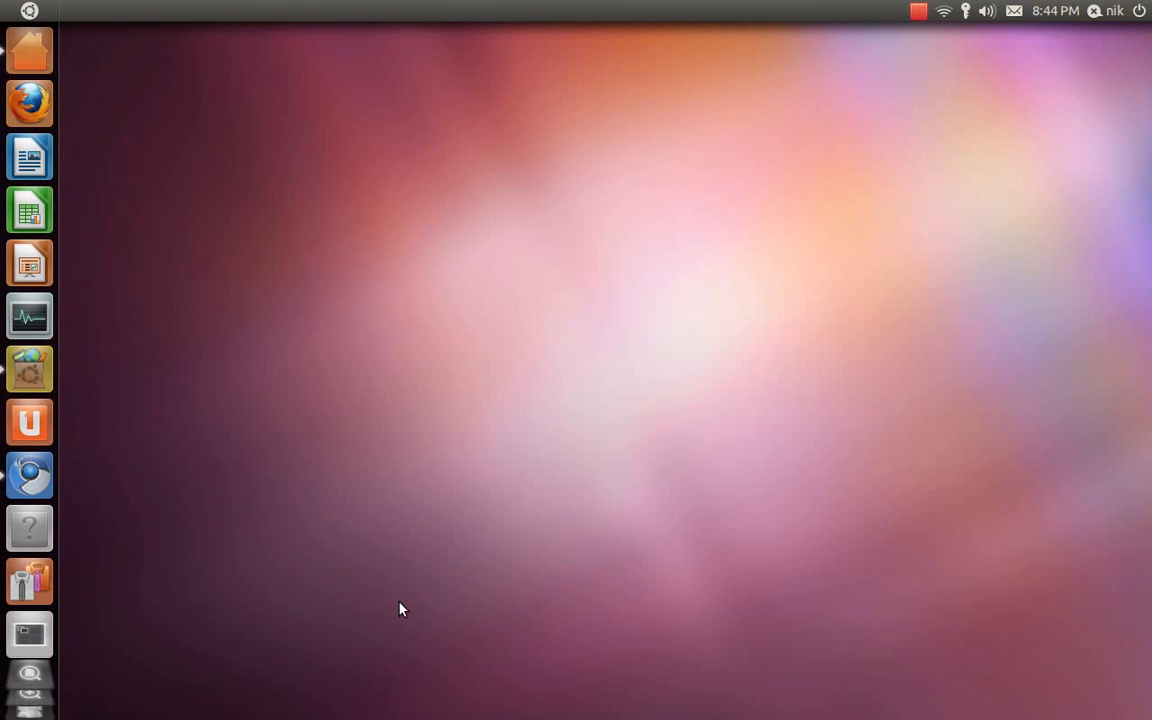
pyautogui.click(28, 50)
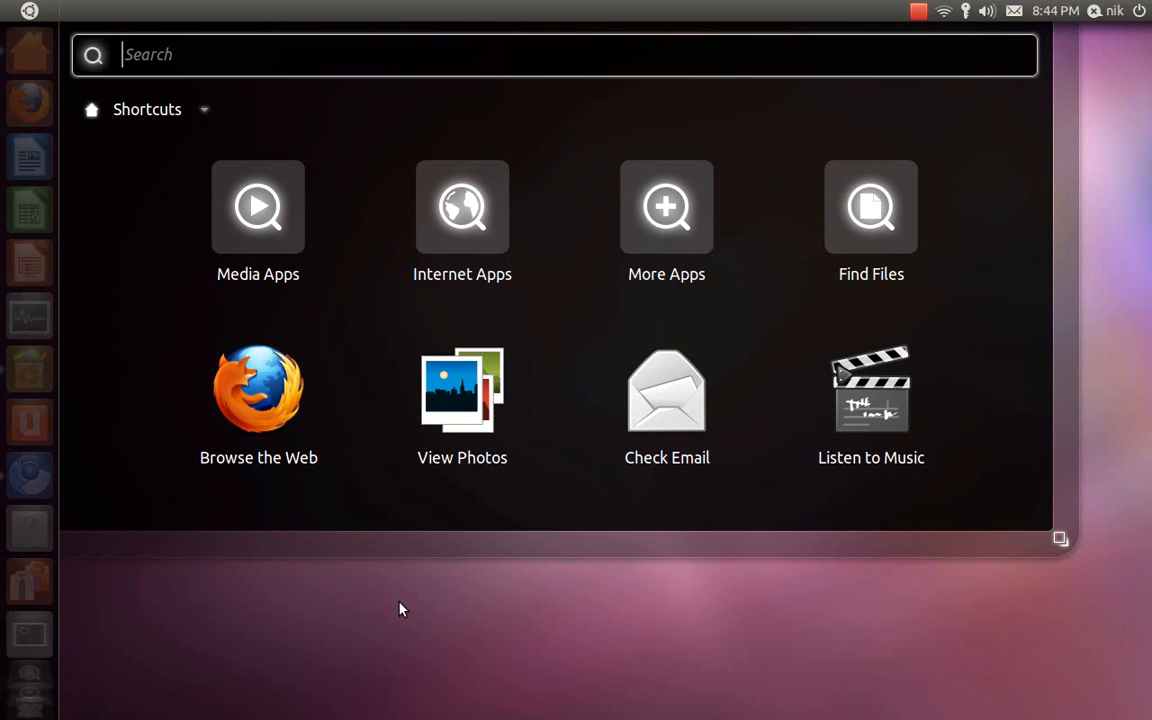
pyautogui.write('g')
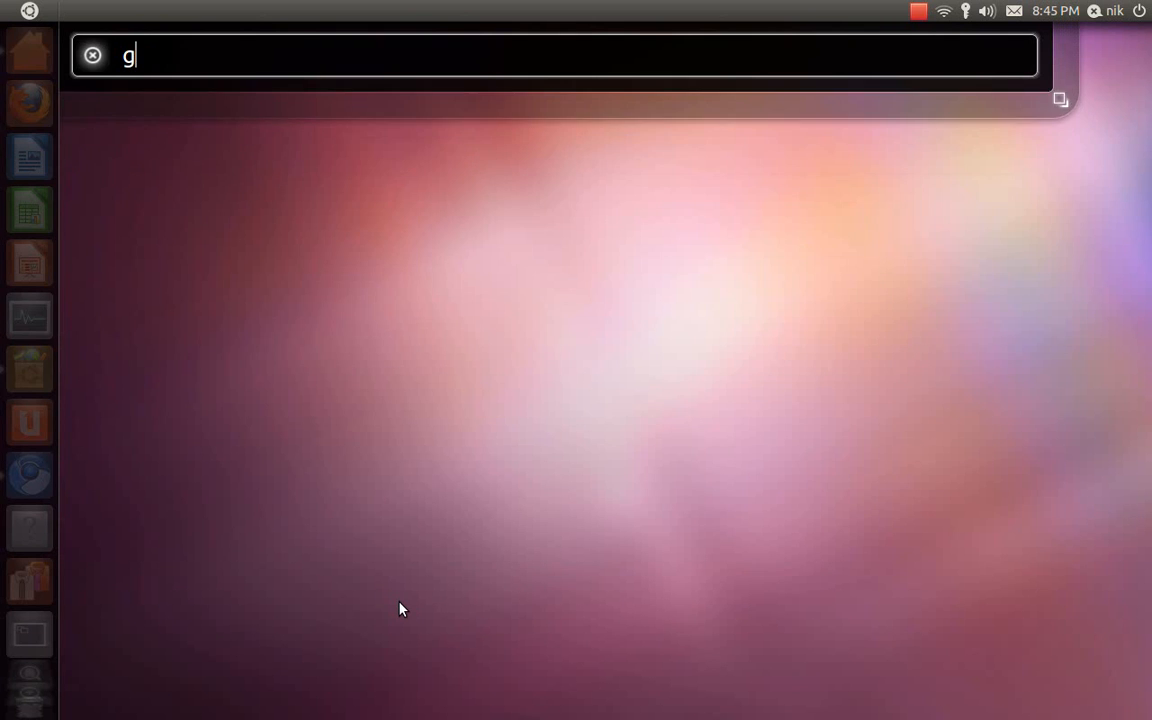
pyautogui.write('ygy')
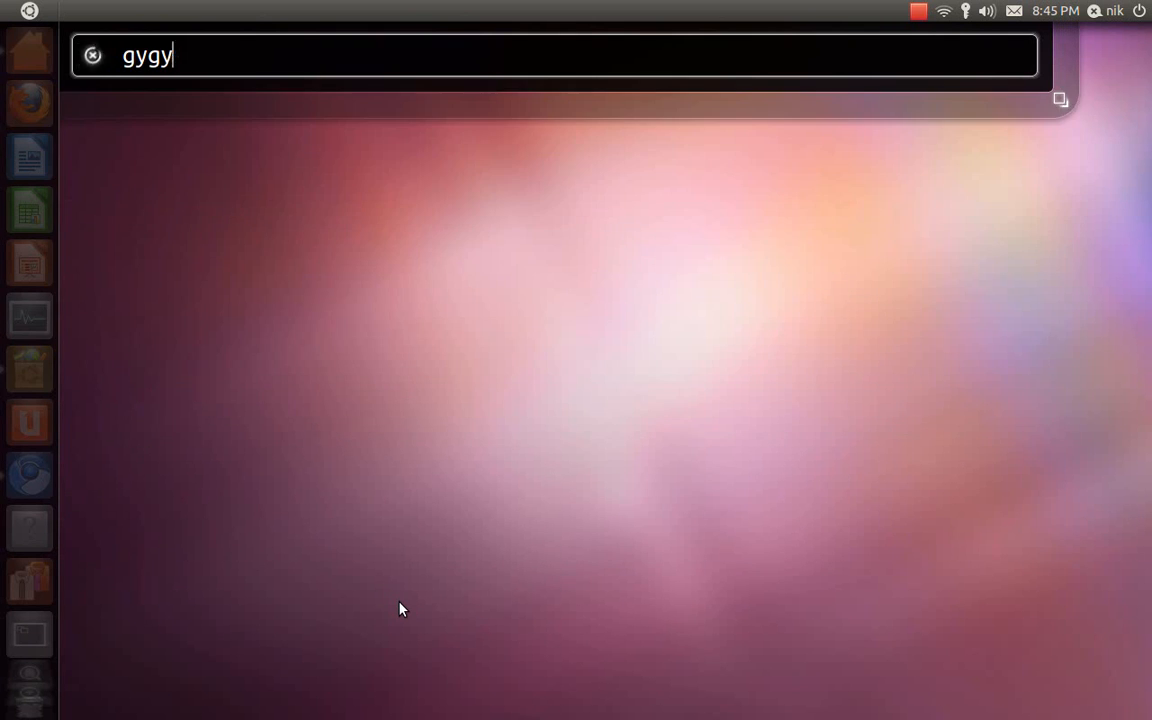
pyautogui.press('Escape')
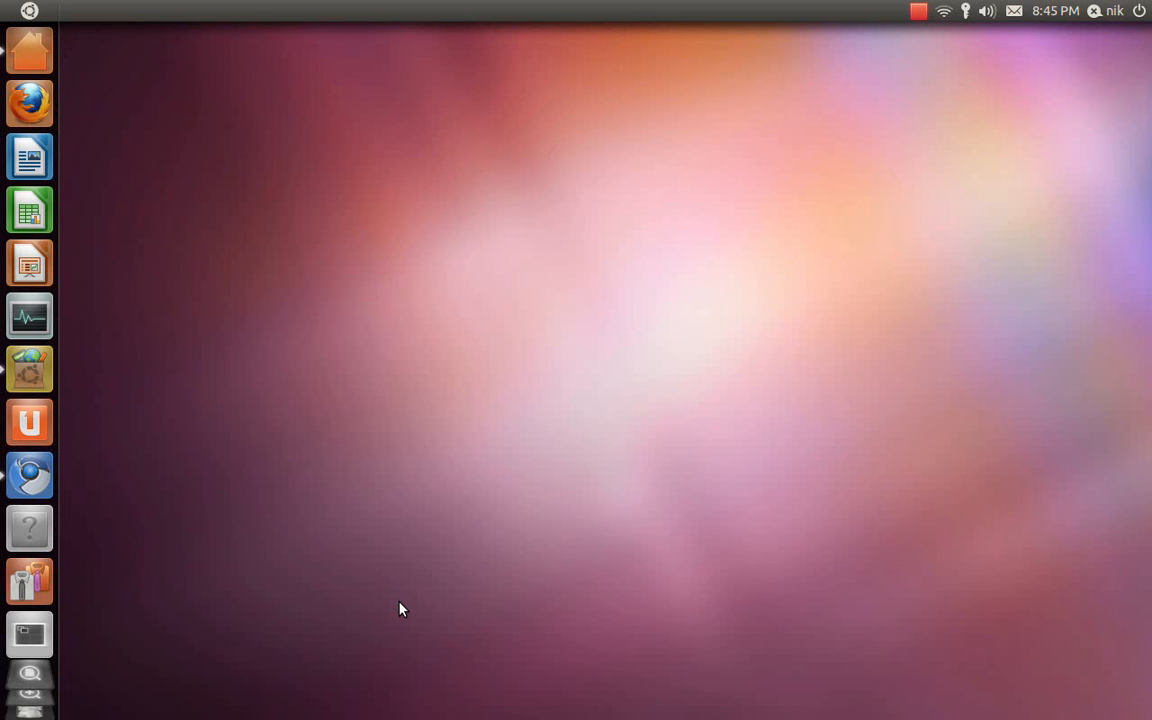
pyautogui.moveTo(65, 490)
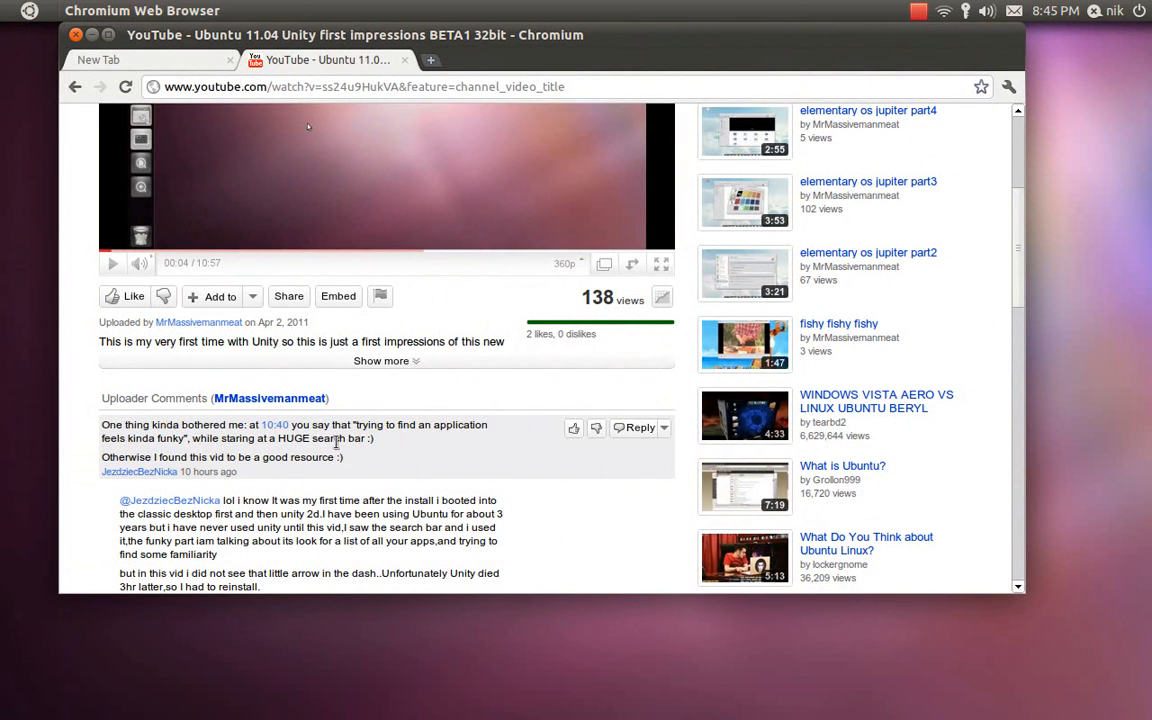
pyautogui.moveTo(17, 498)
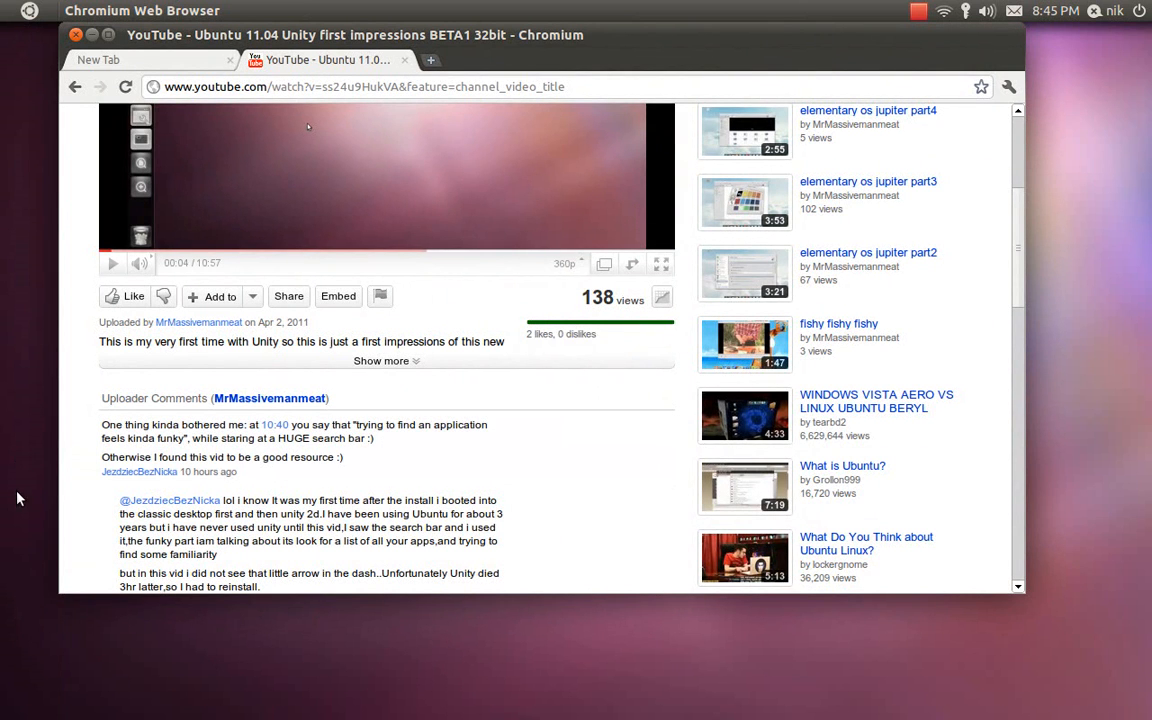
pyautogui.click(92, 35)
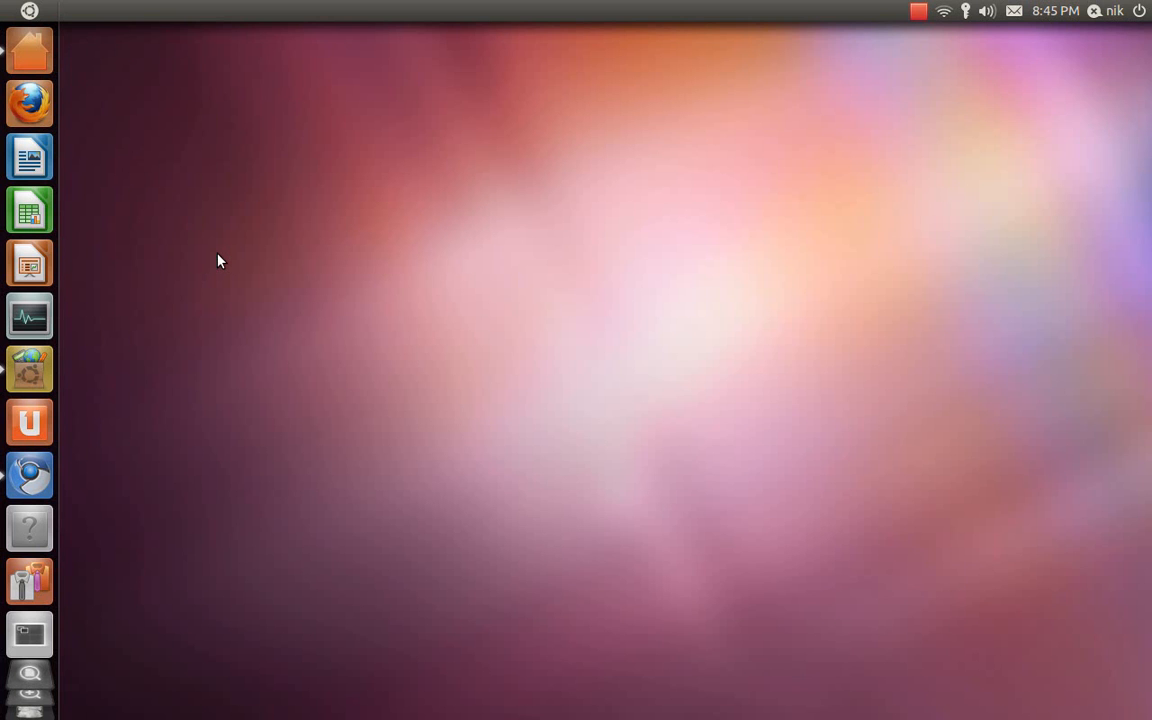
pyautogui.moveTo(155, 8)
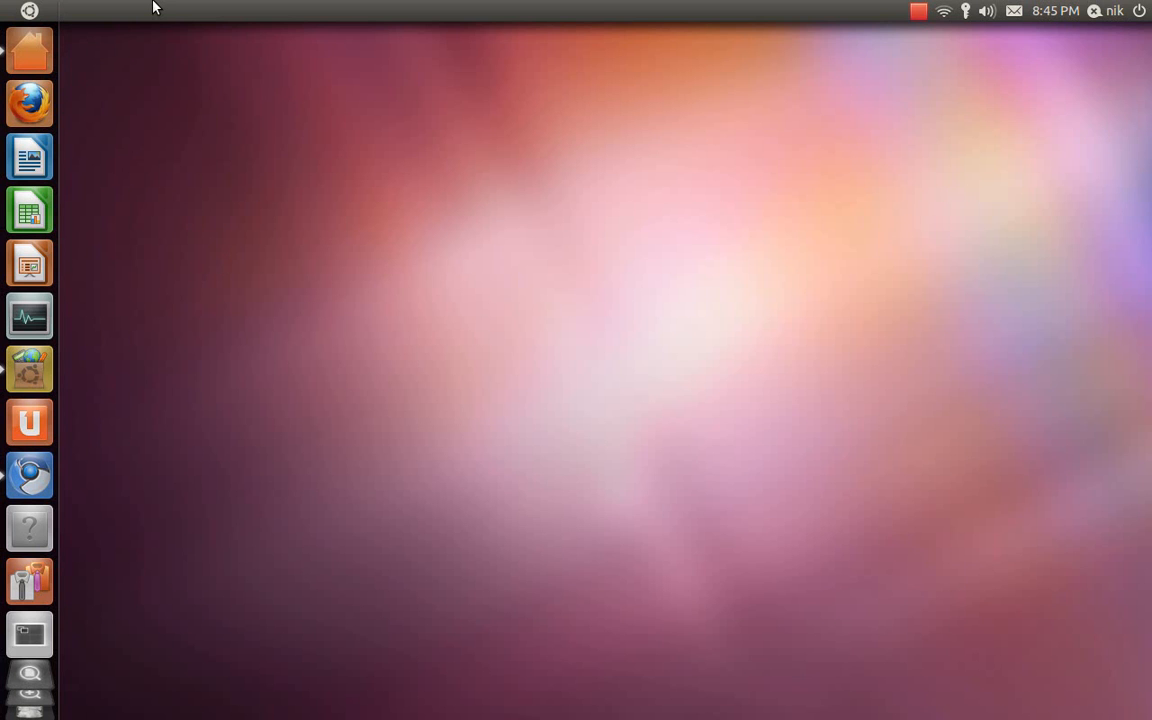
pyautogui.moveTo(140, 9)
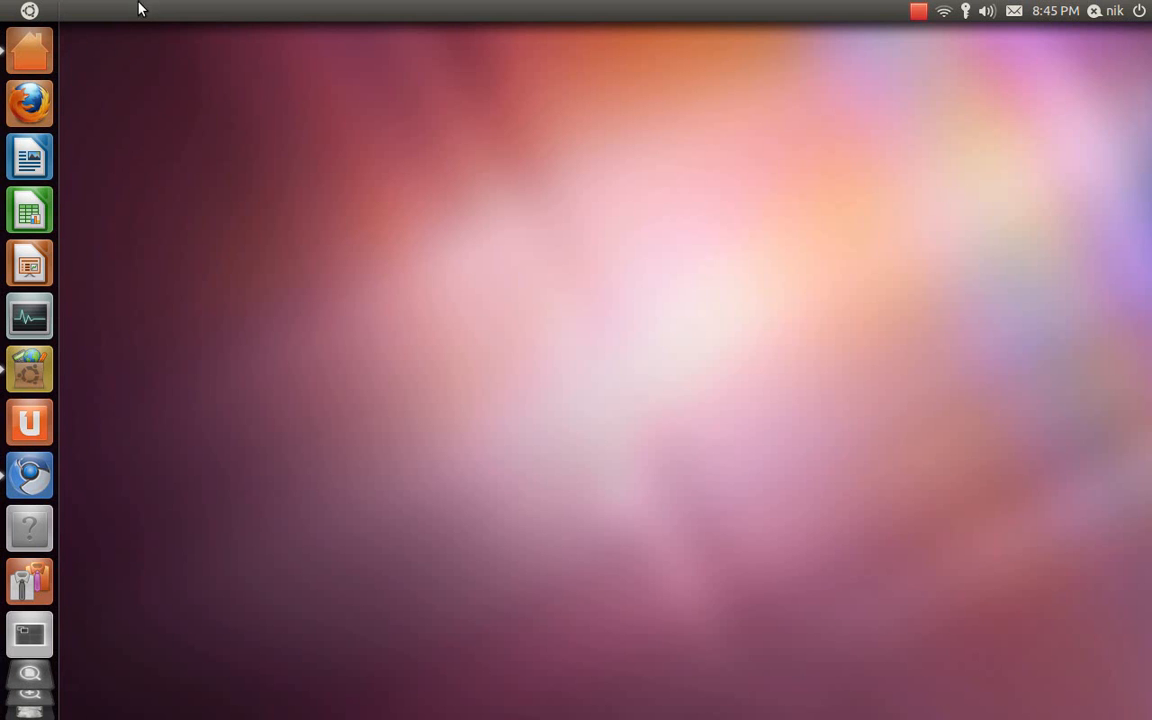
pyautogui.moveTo(149, 141)
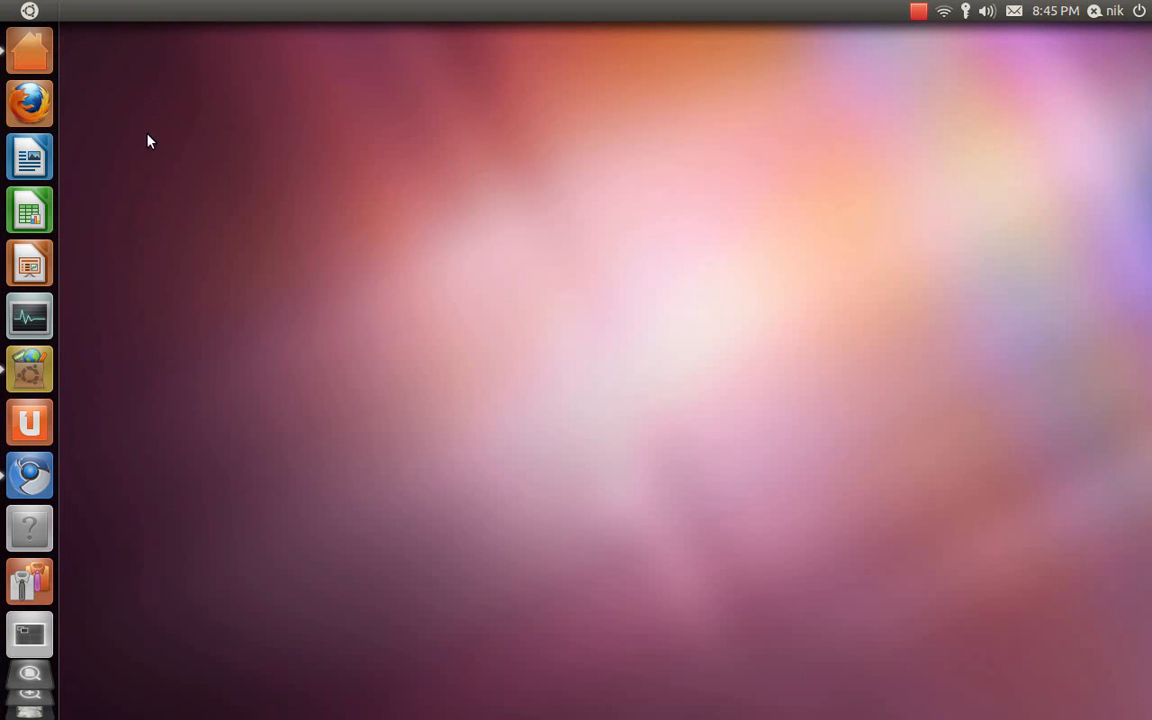
pyautogui.moveTo(150, 84)
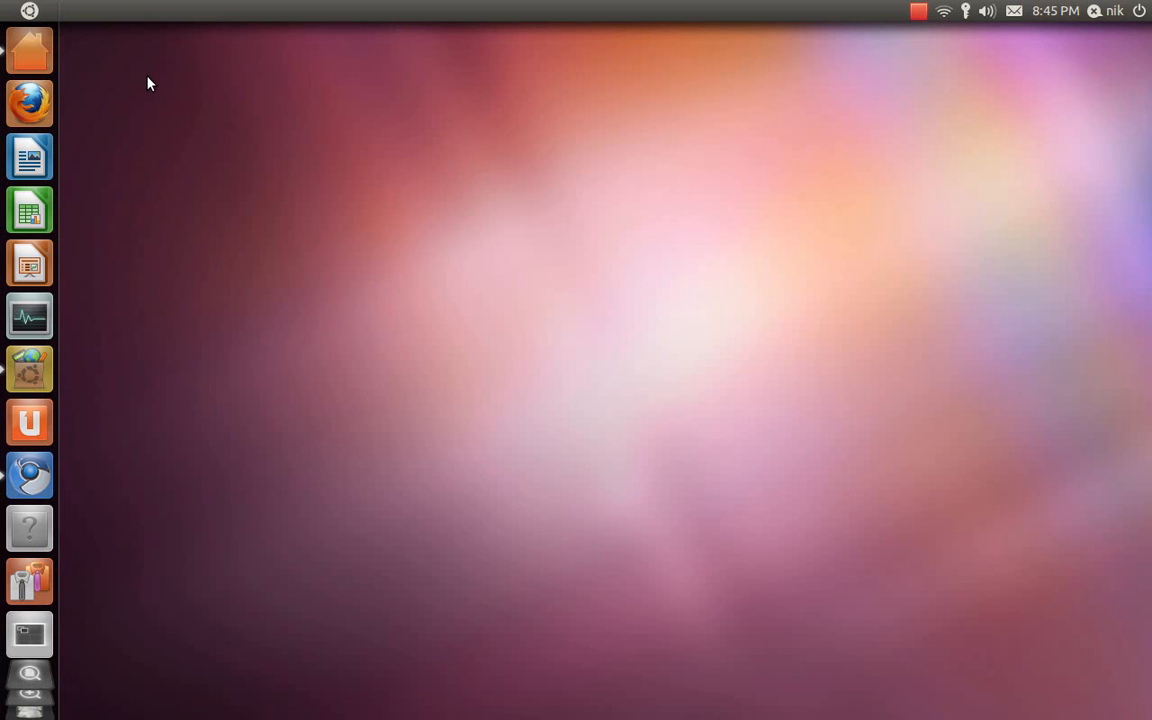
pyautogui.moveTo(155, 628)
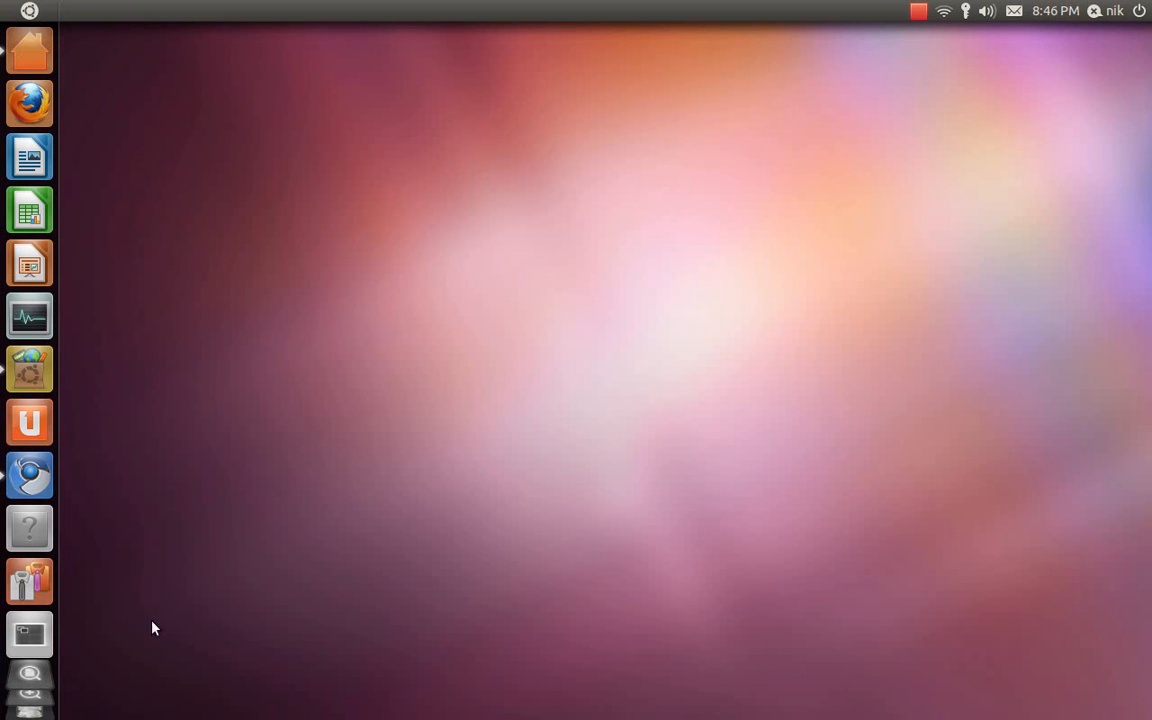
pyautogui.moveTo(128, 633)
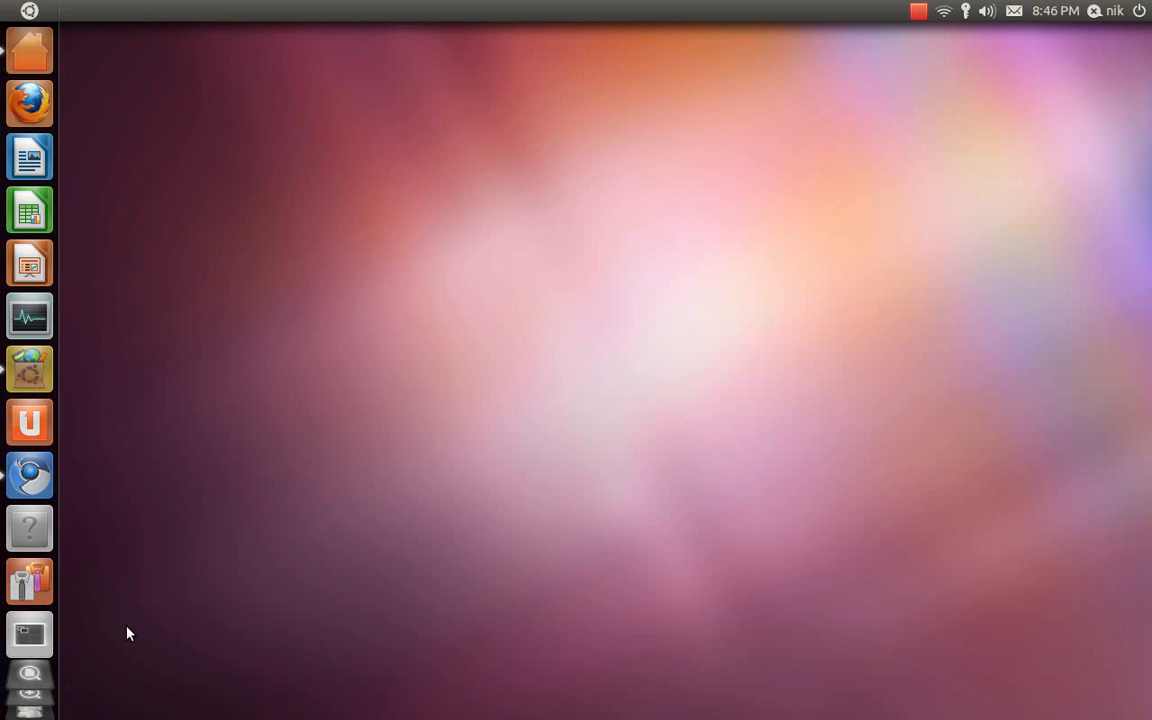
pyautogui.moveTo(110, 357)
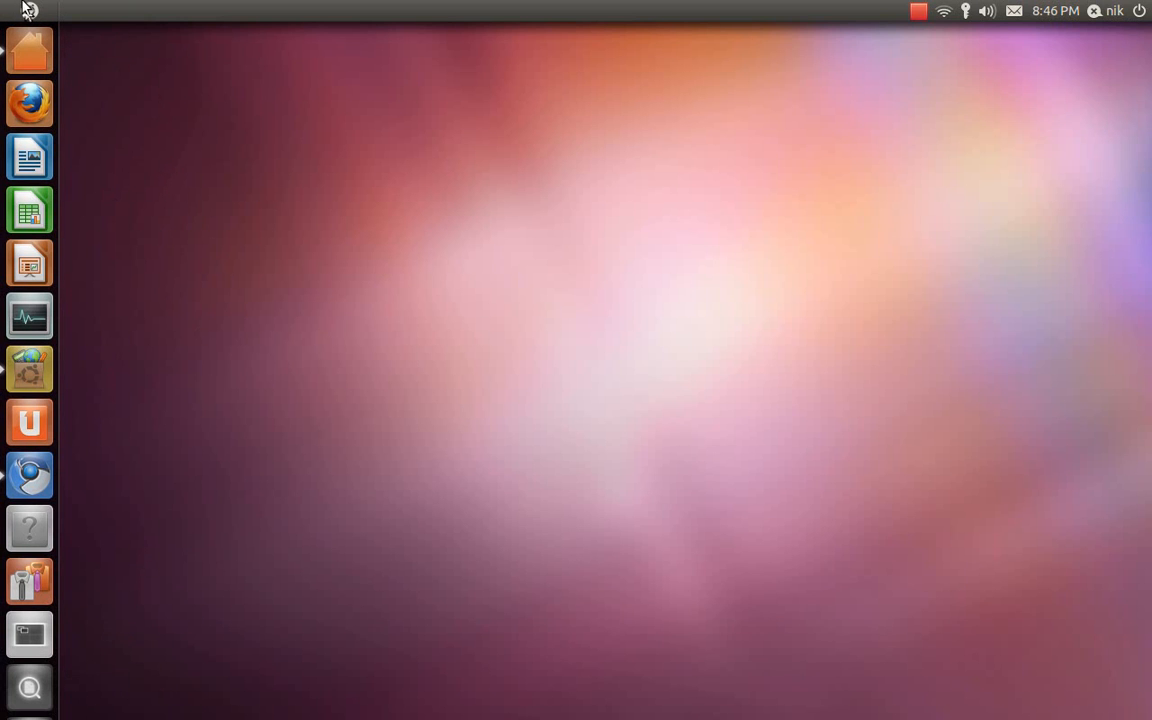
# Step: Open the Dash and switch to More Apps to show the Applications lens
pyautogui.click(28, 50)
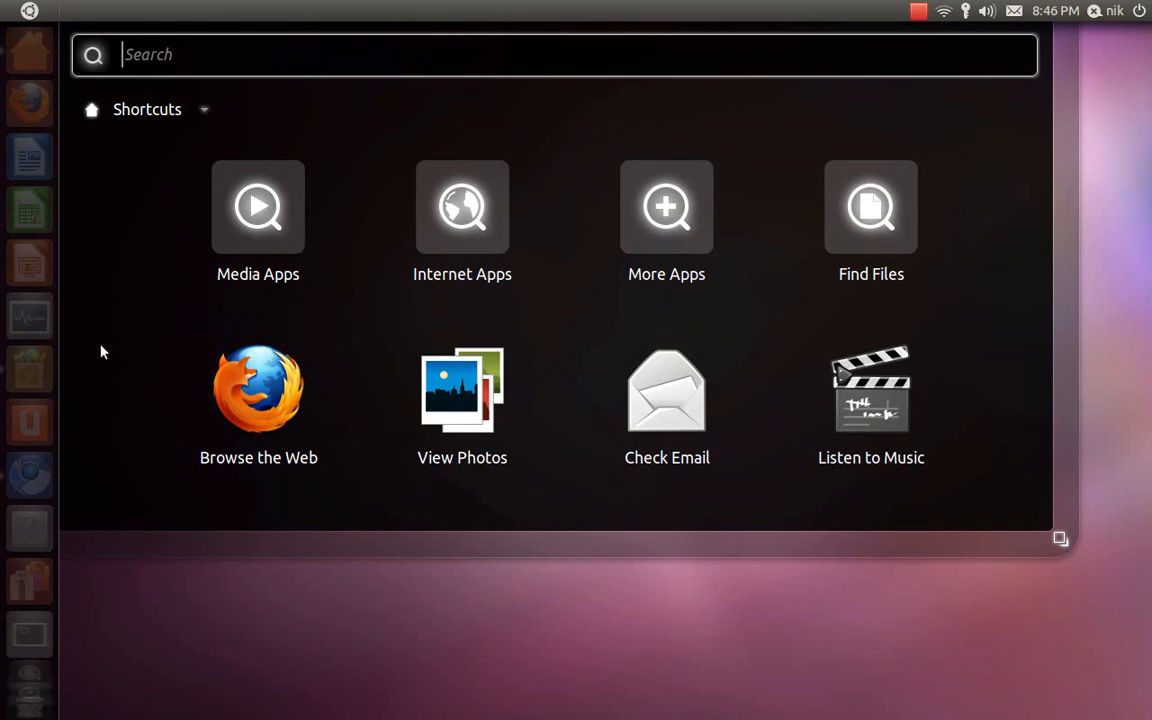
pyautogui.moveTo(688, 313)
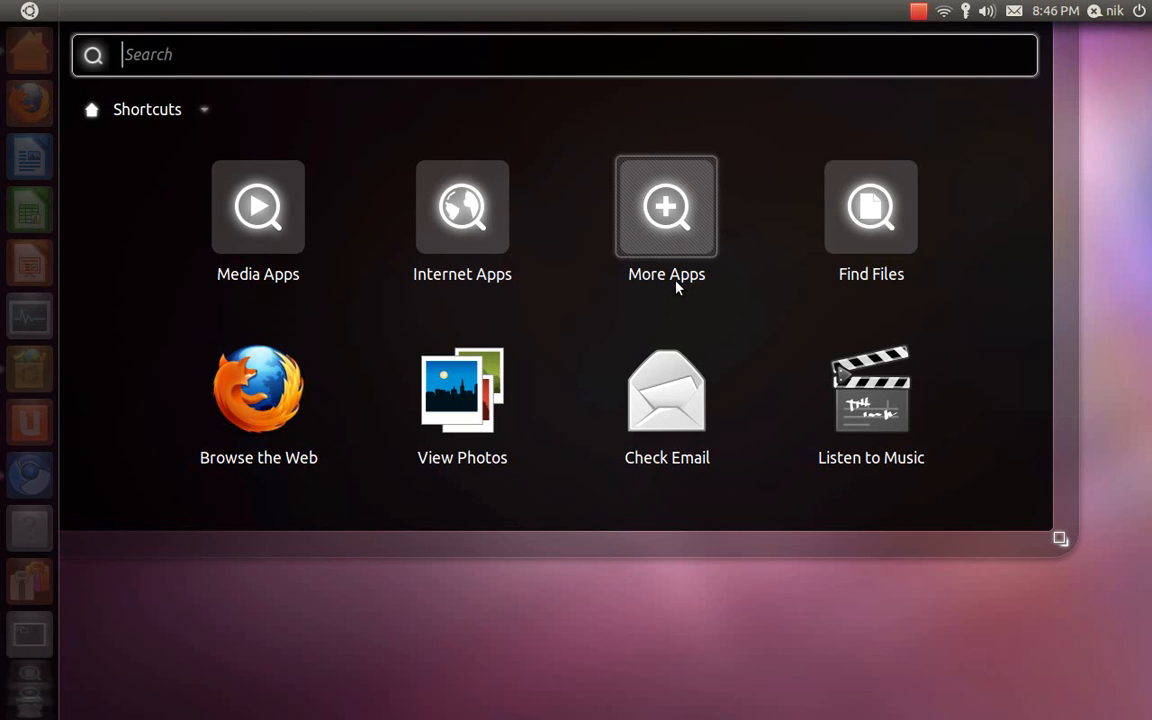
pyautogui.click(666, 207)
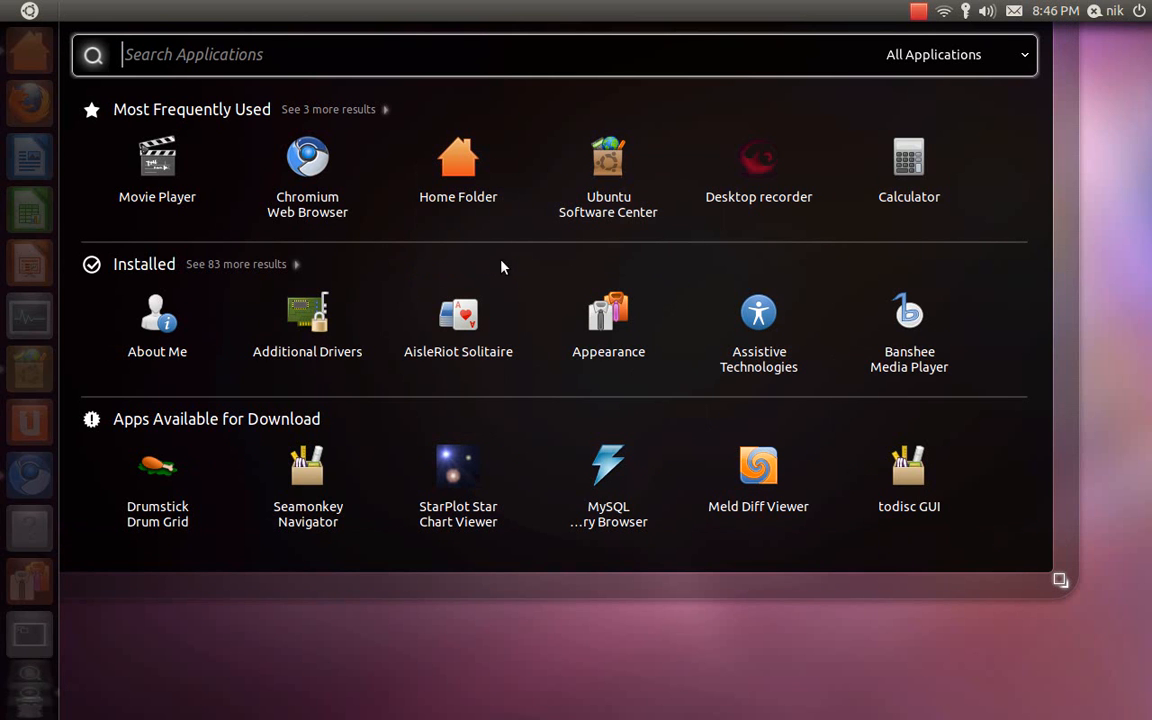
pyautogui.moveTo(260, 272)
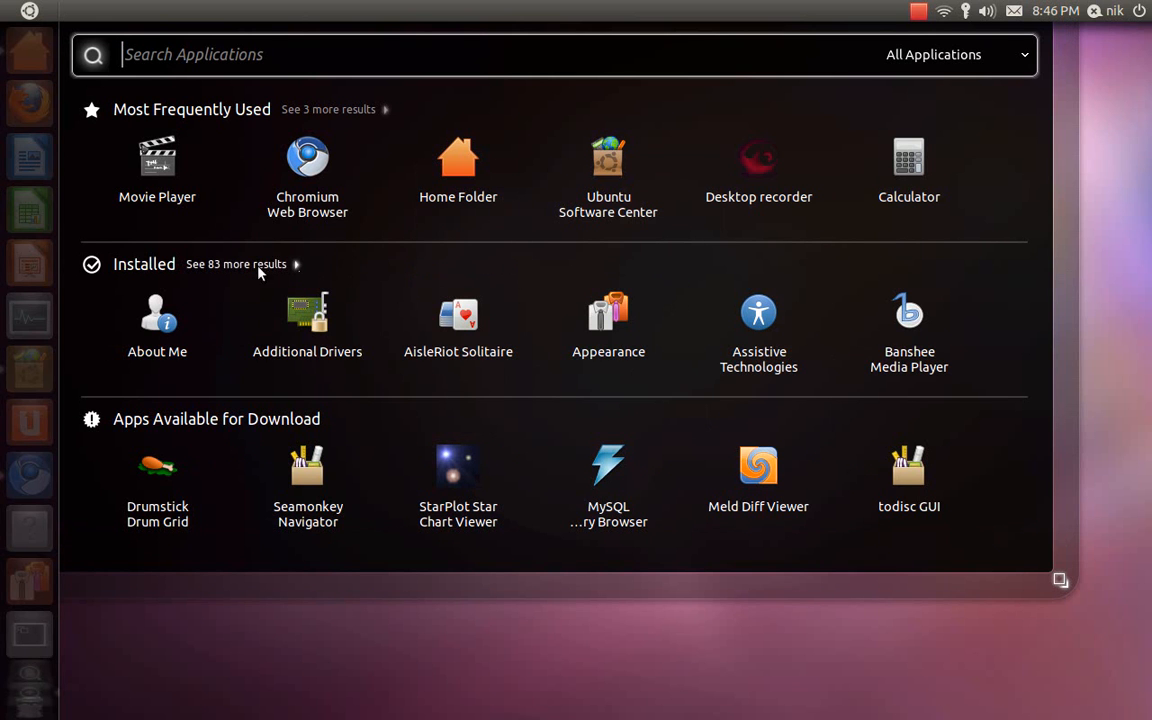
pyautogui.moveTo(318, 265)
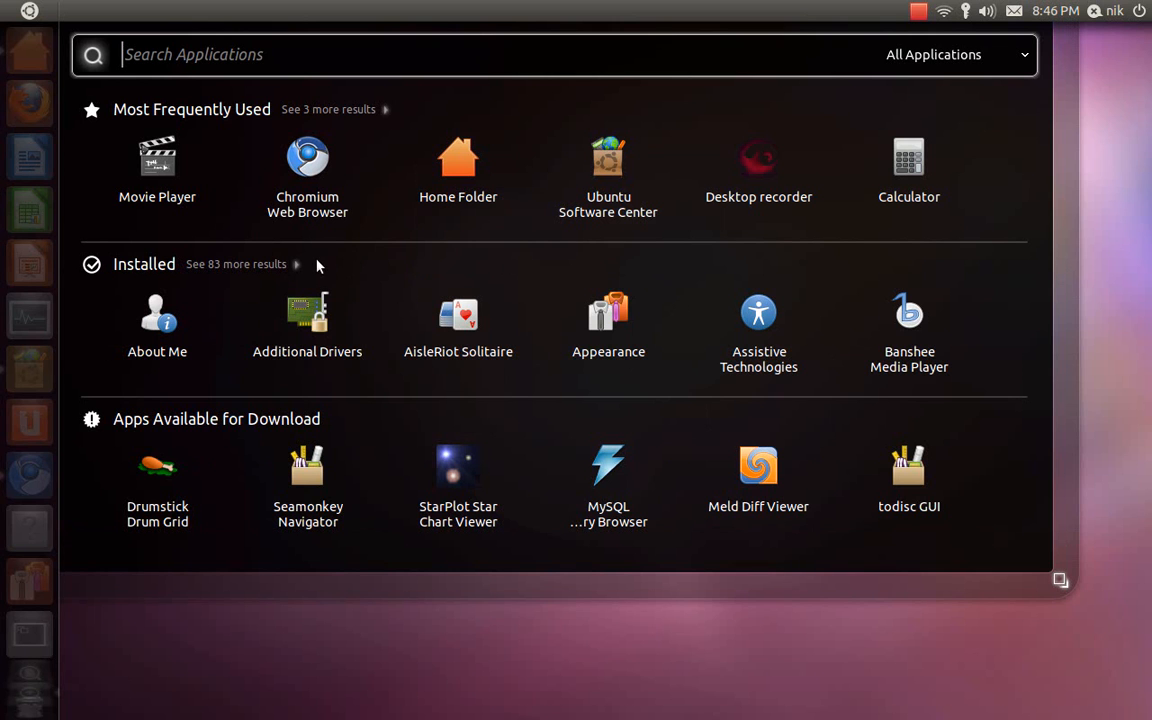
pyautogui.moveTo(280, 272)
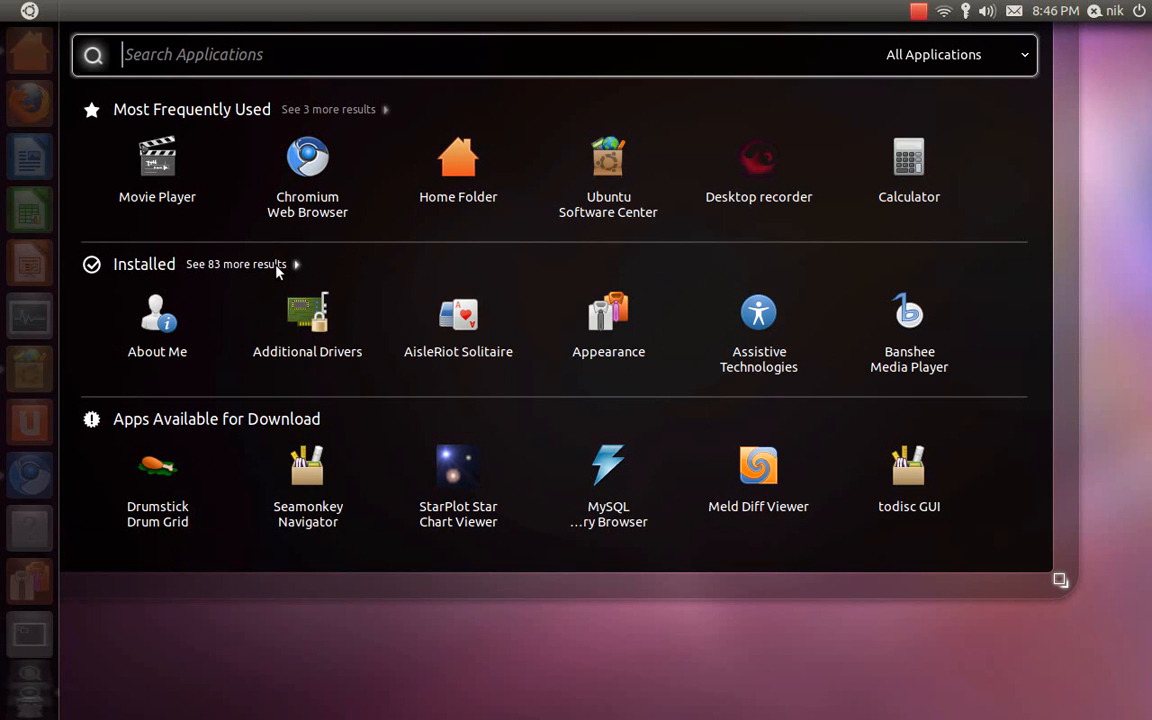
# Step: Expand Installed apps with 'See more results' and scroll through the list
pyautogui.click(236, 263)
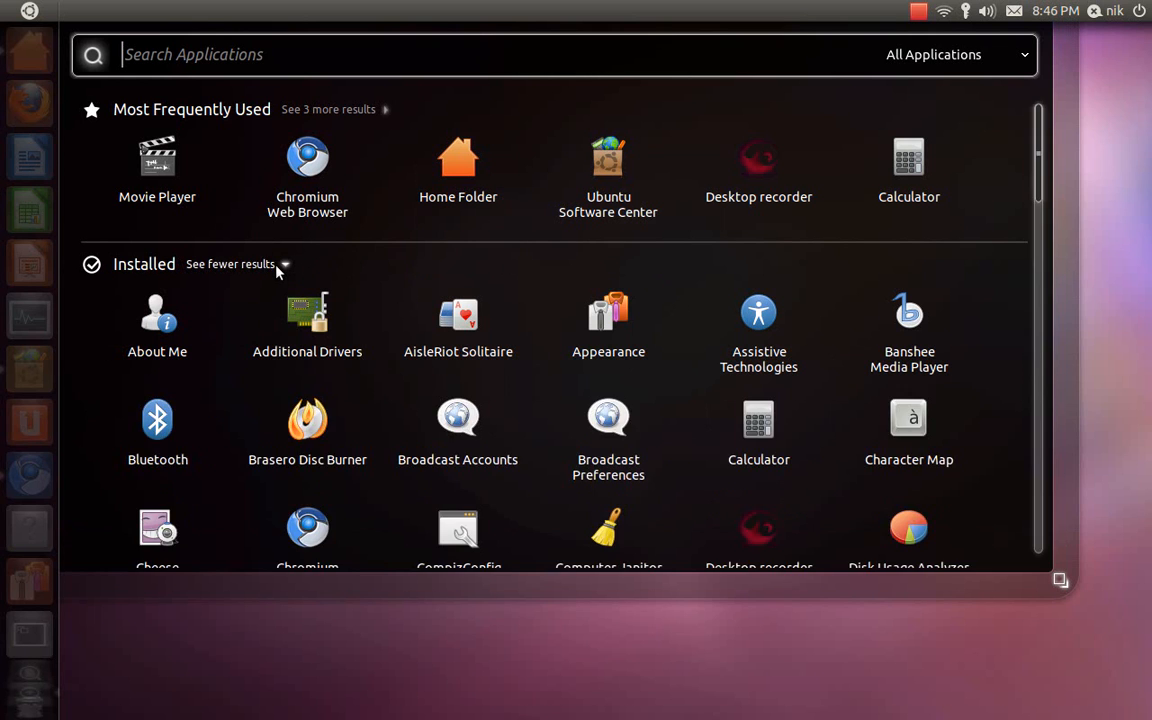
pyautogui.scroll(-3)
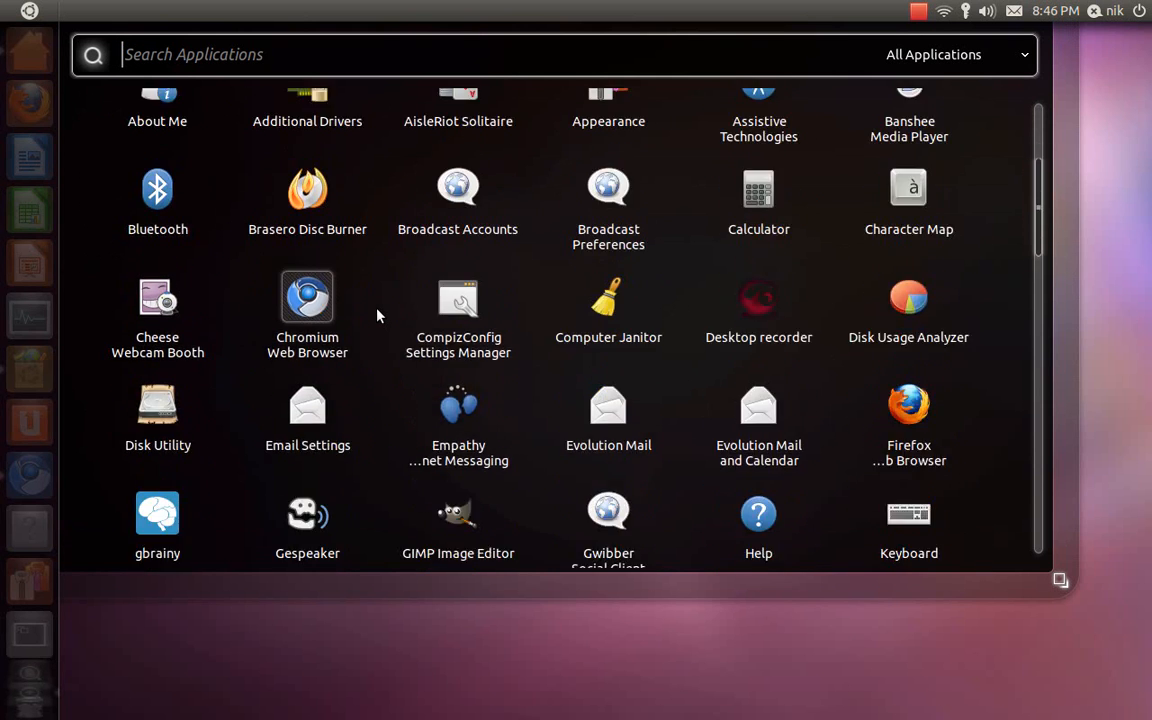
pyautogui.scroll(-3)
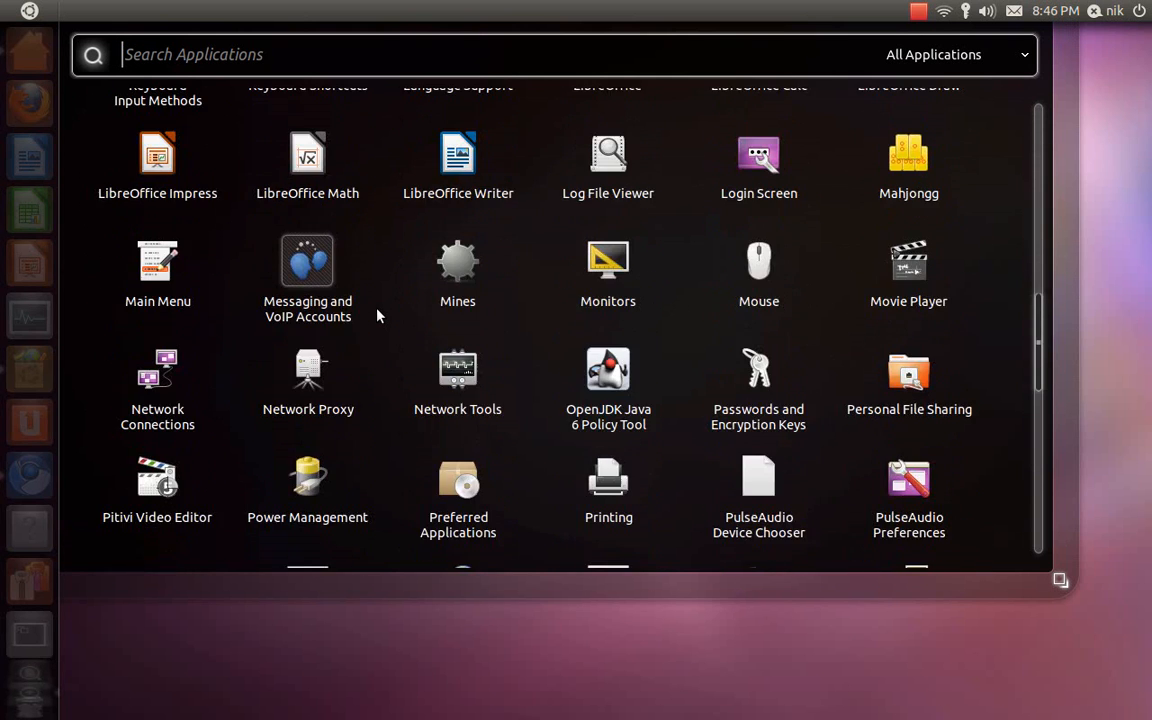
pyautogui.scroll(3)
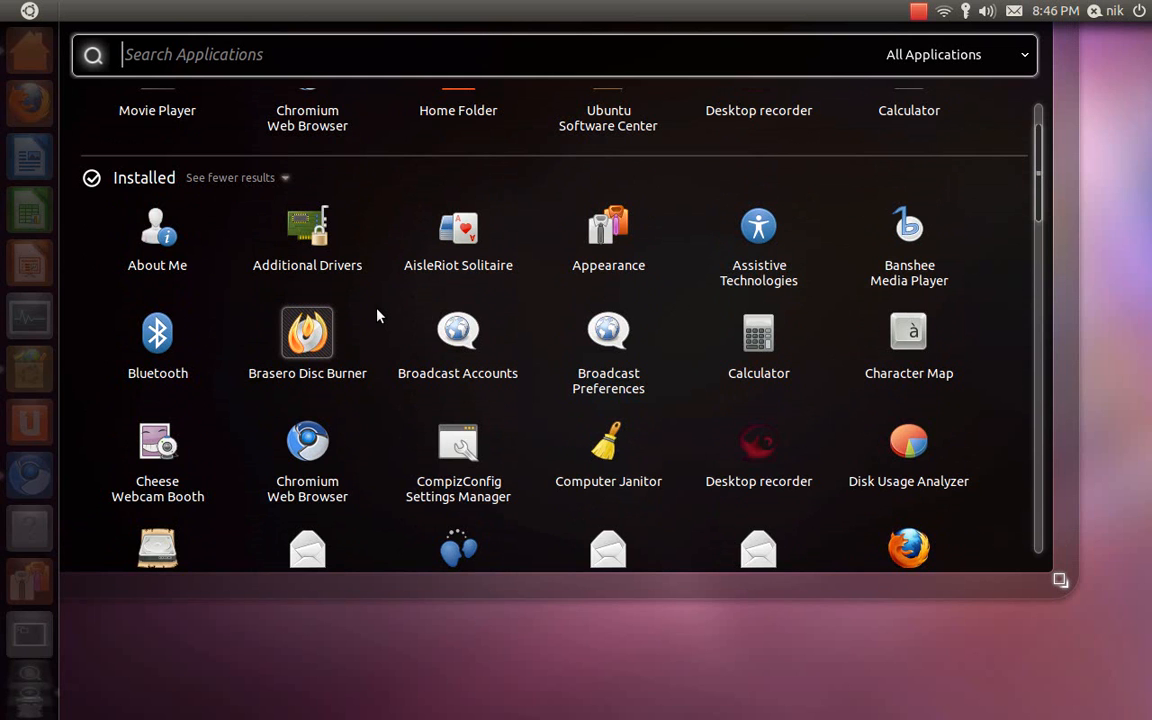
pyautogui.moveTo(371, 347)
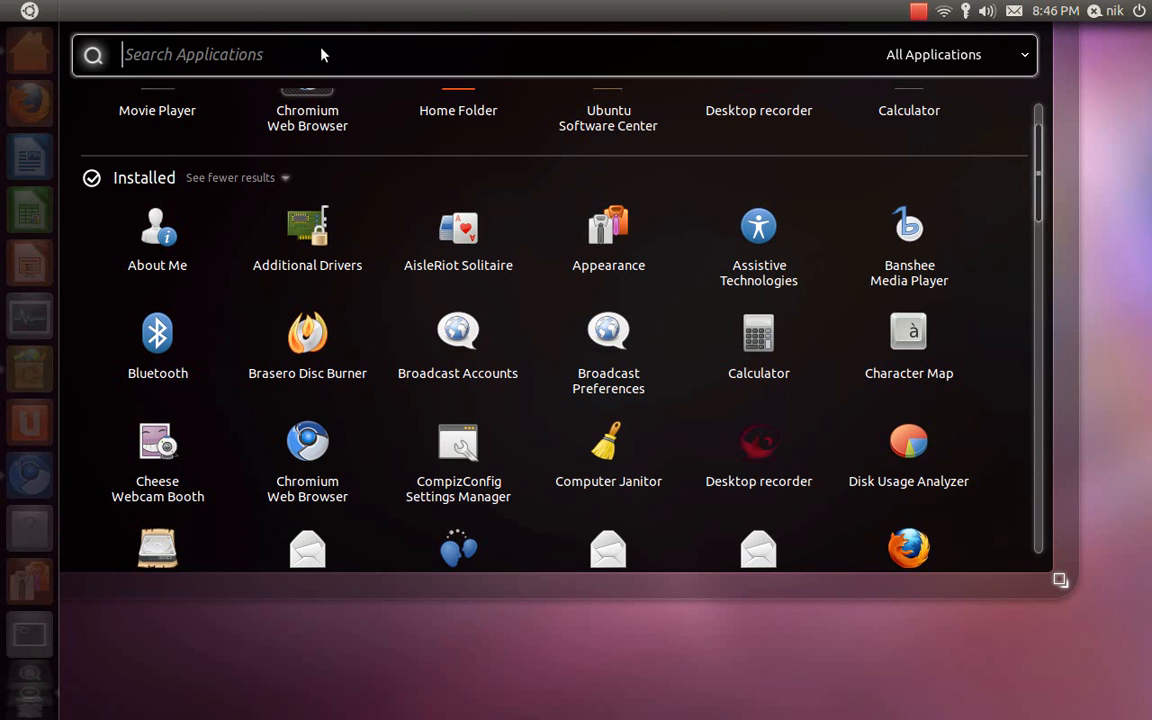
pyautogui.moveTo(360, 64)
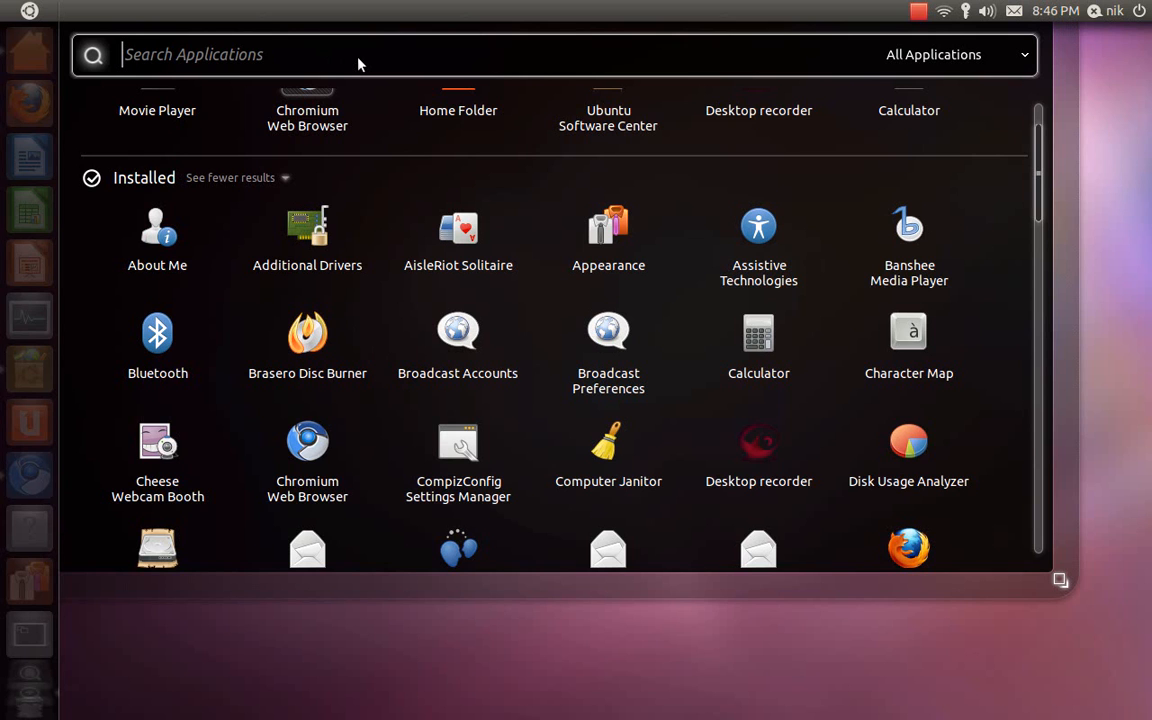
pyautogui.moveTo(816, 81)
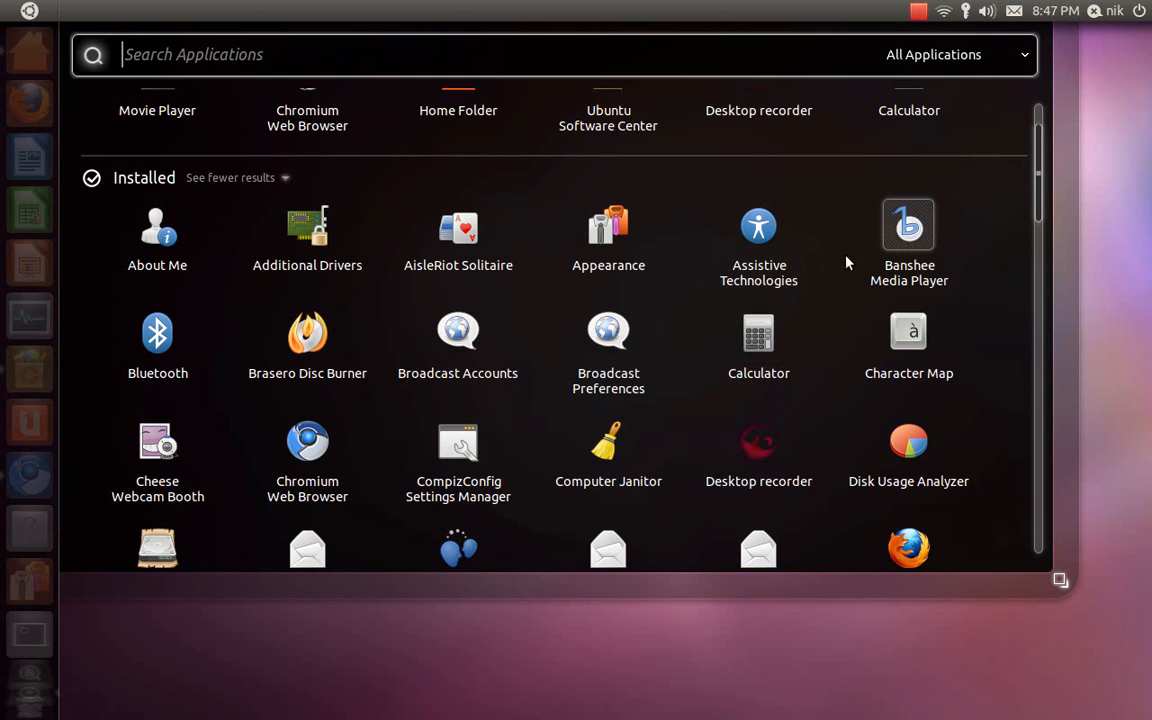
pyautogui.scroll(-3)
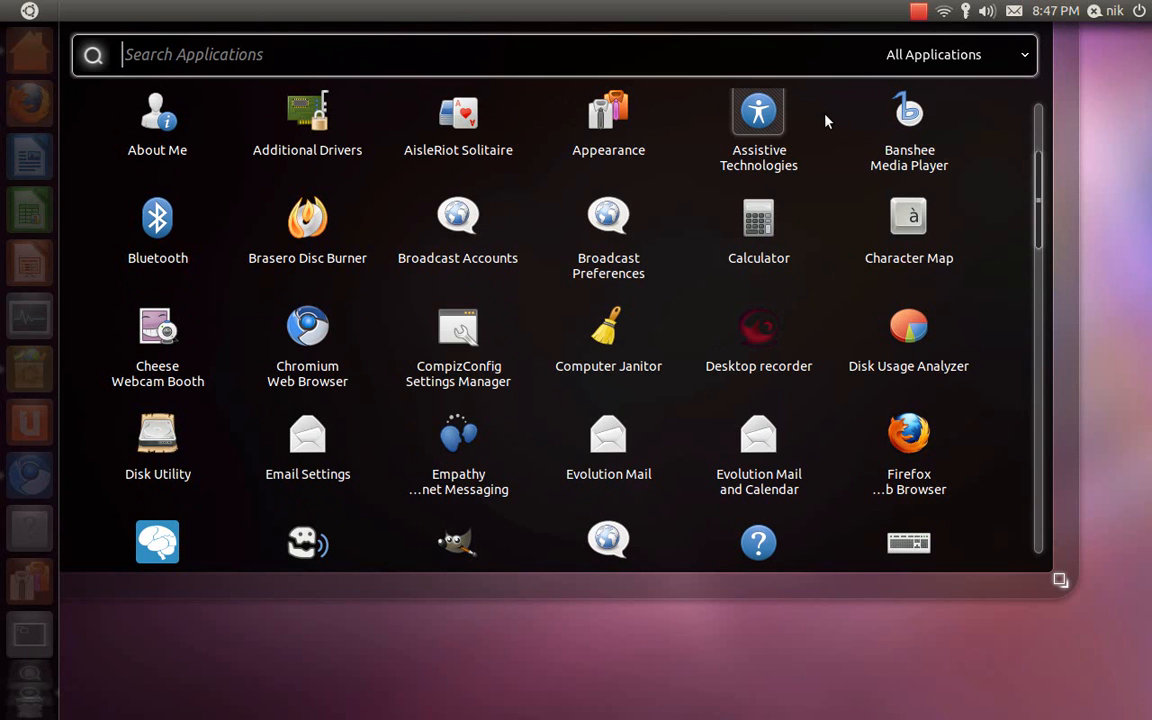
pyautogui.moveTo(612, 663)
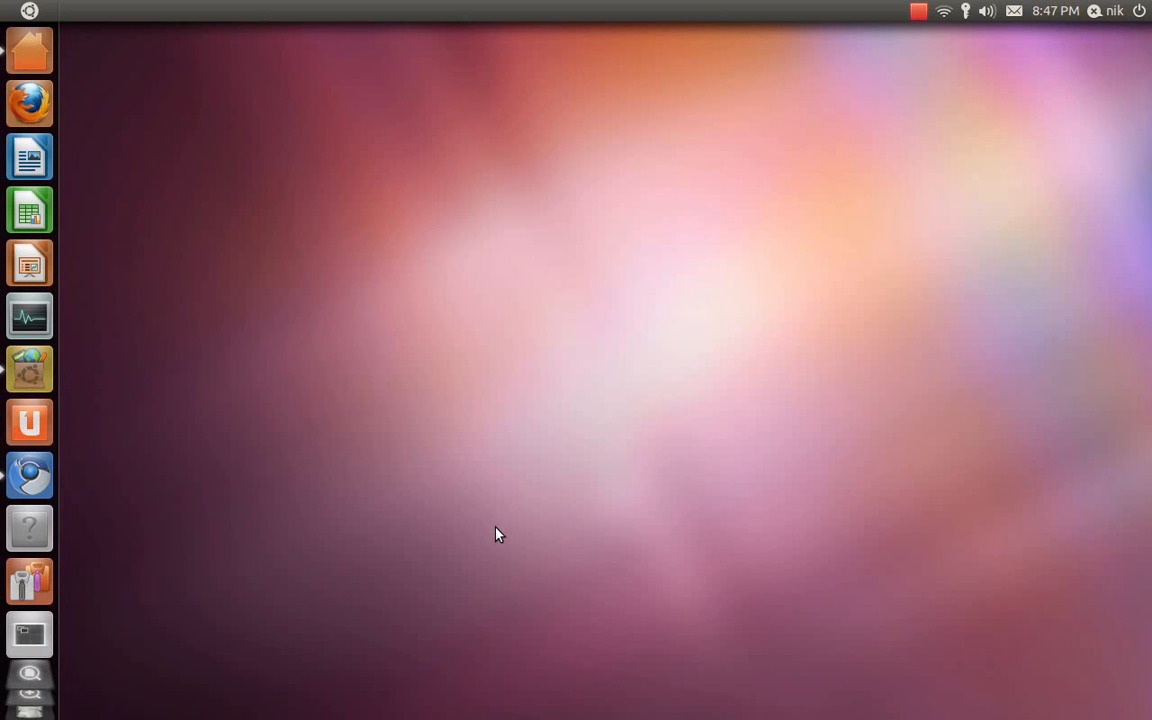
pyautogui.moveTo(491, 528)
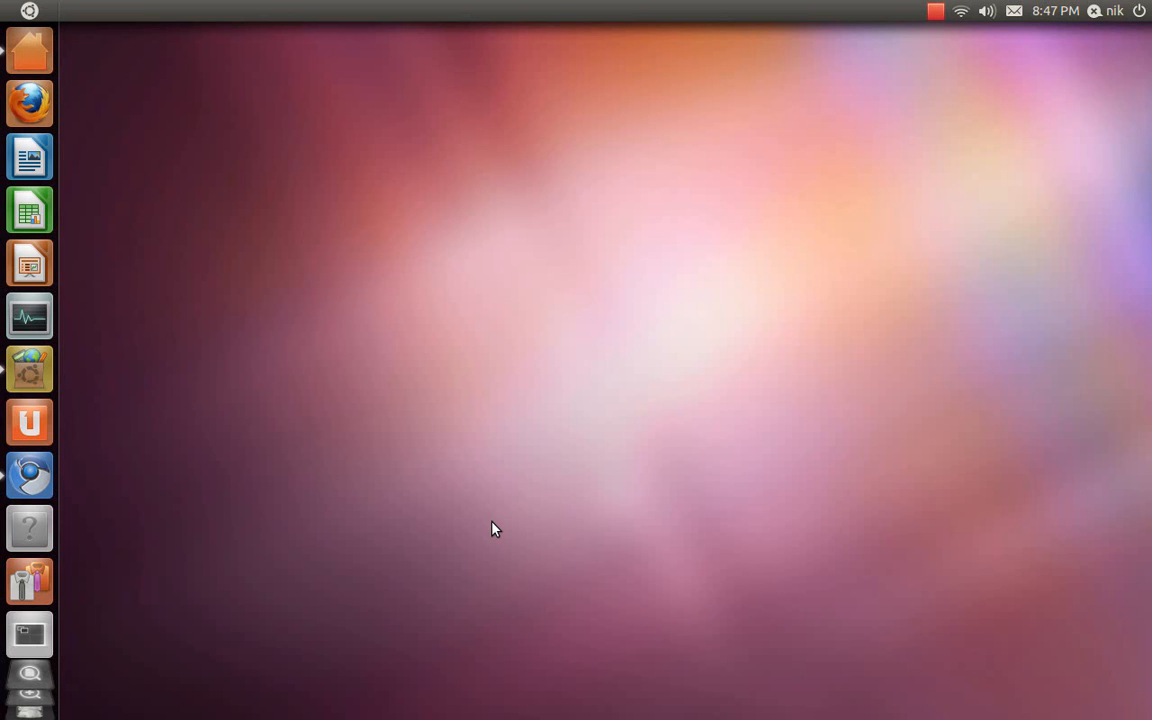
pyautogui.moveTo(256, 462)
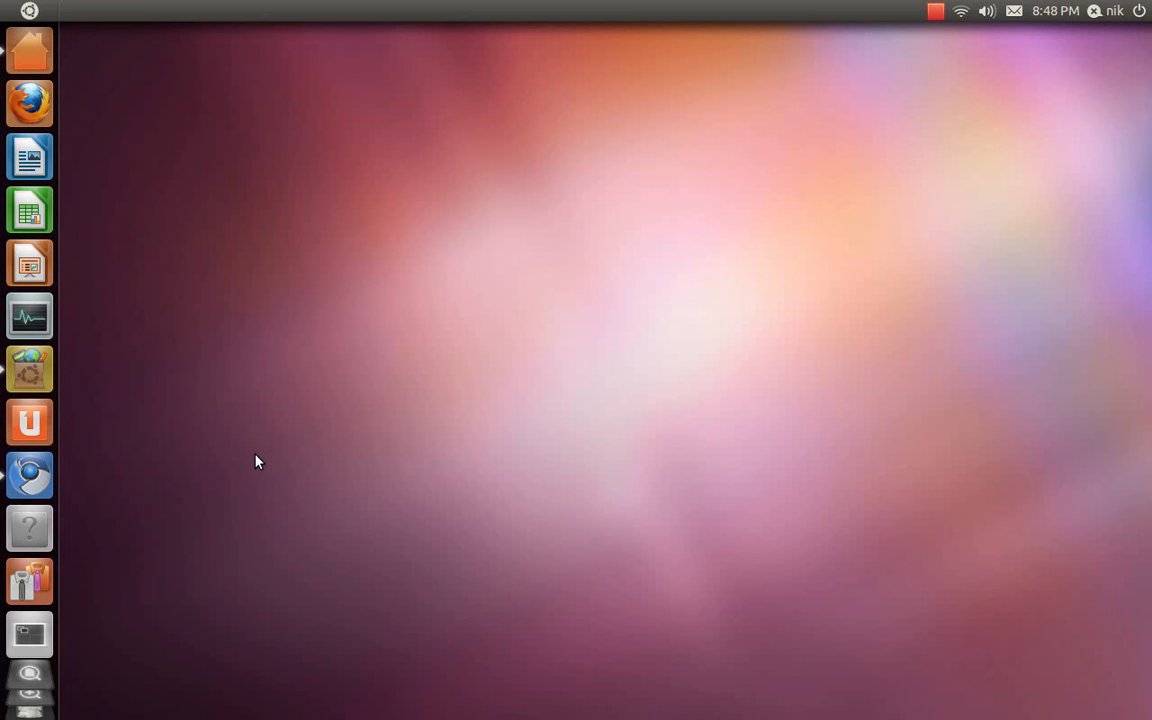
pyautogui.moveTo(72, 377)
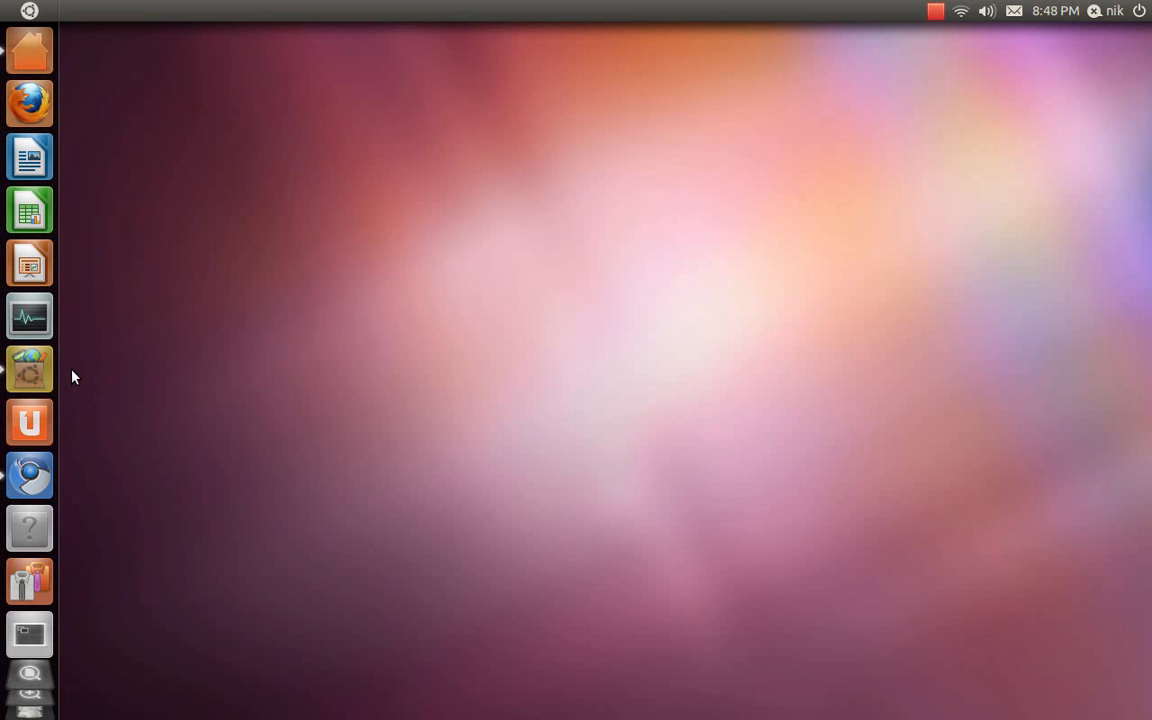
pyautogui.moveTo(30, 370)
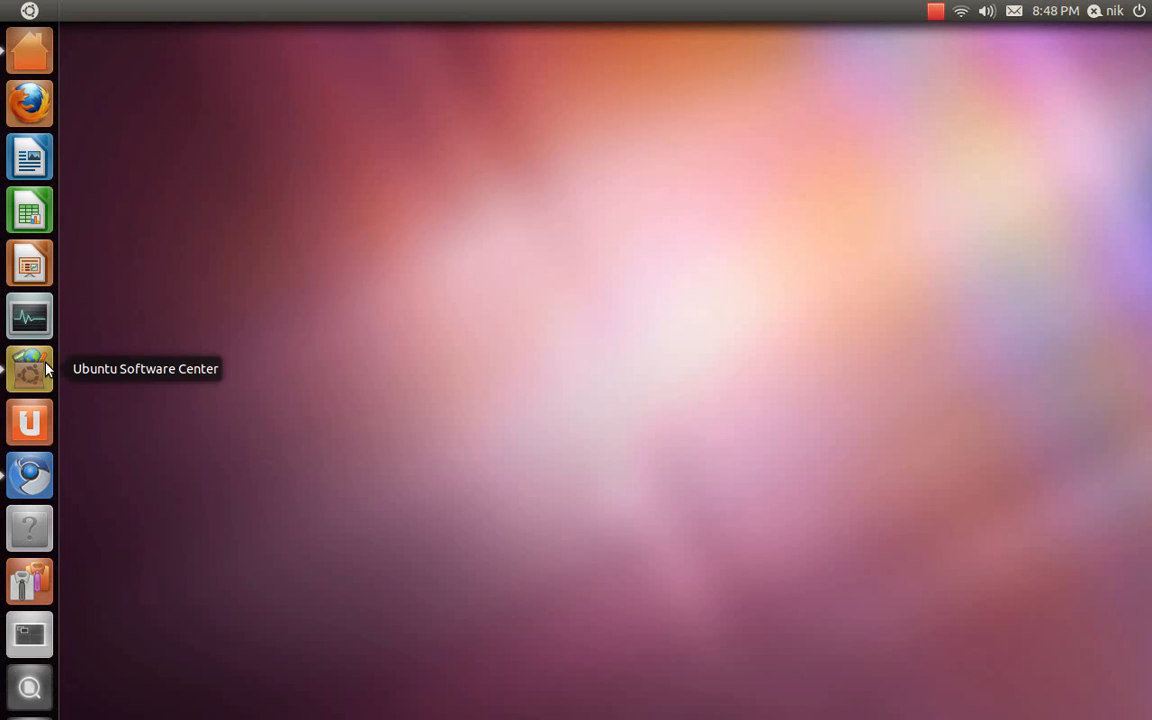
# Step: Bring Software Center forward and press Install for Pidgin Internet Messenger
pyautogui.click(29, 369)
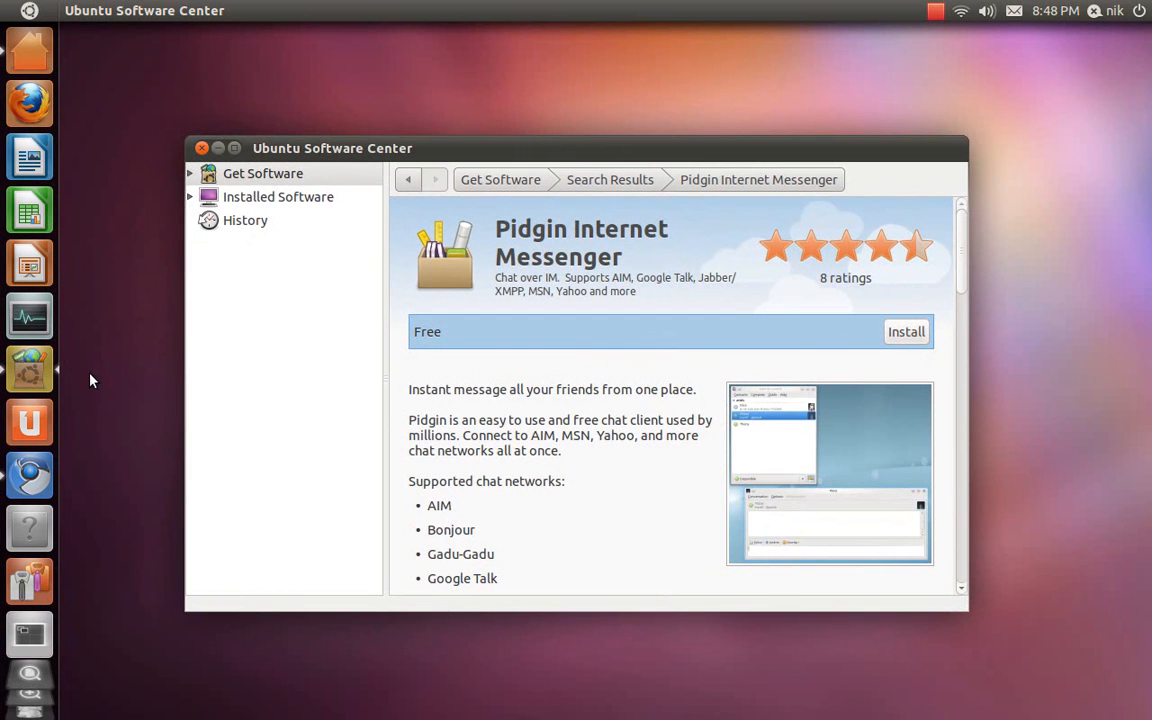
pyautogui.moveTo(650, 362)
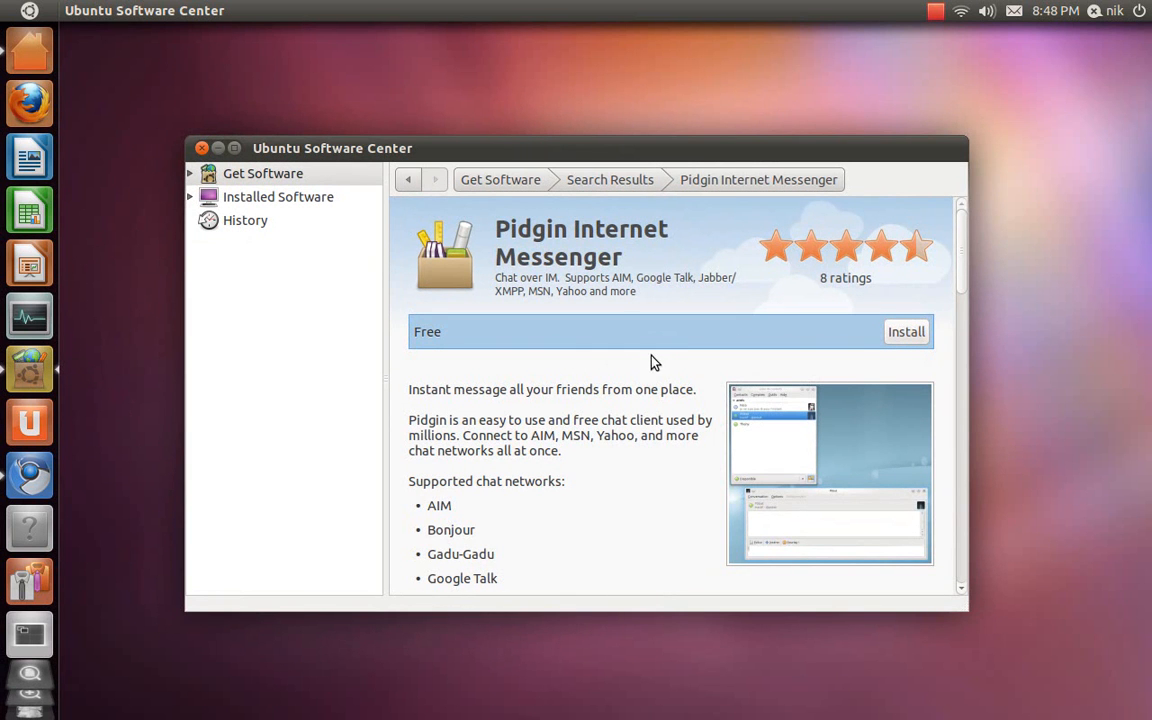
pyautogui.moveTo(685, 330)
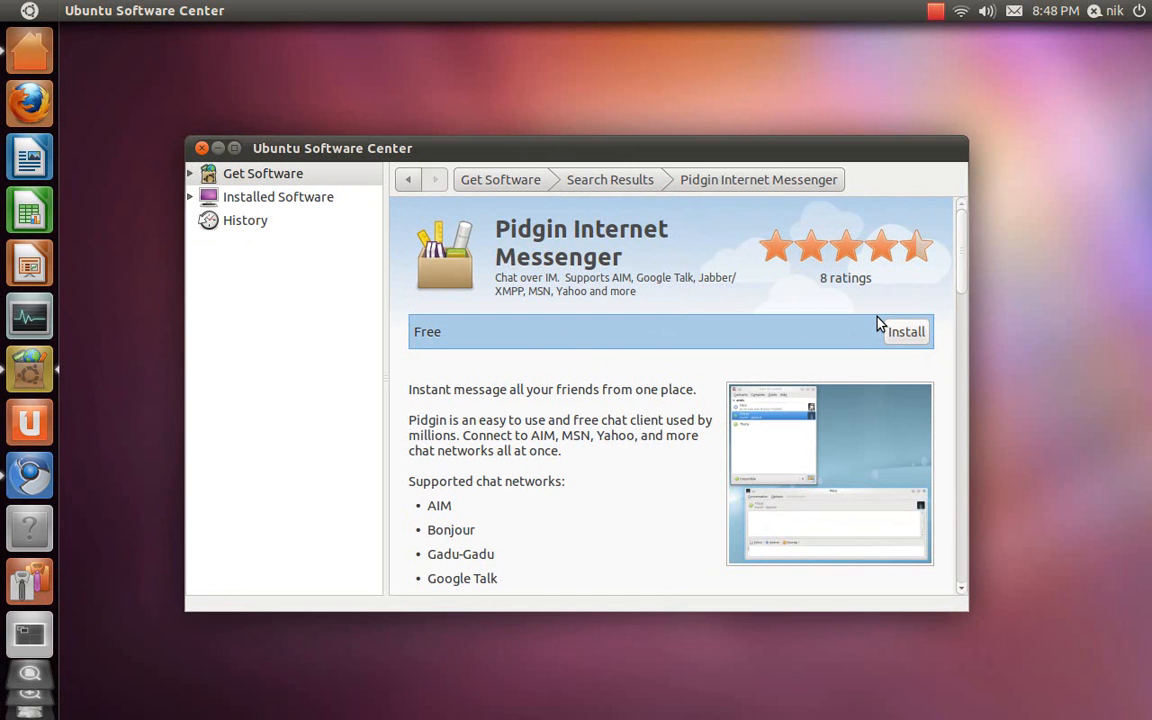
pyautogui.click(905, 331)
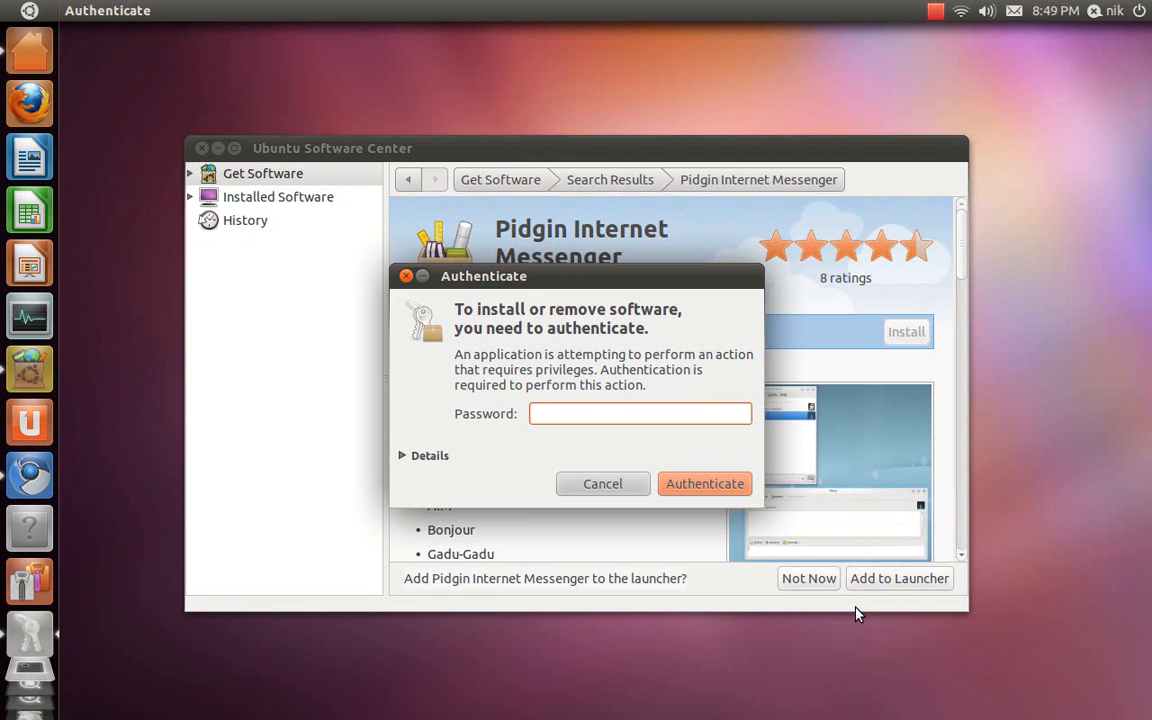
# Step: Enter the four-character account password and confirm with Authenticate
pyautogui.click(640, 413)
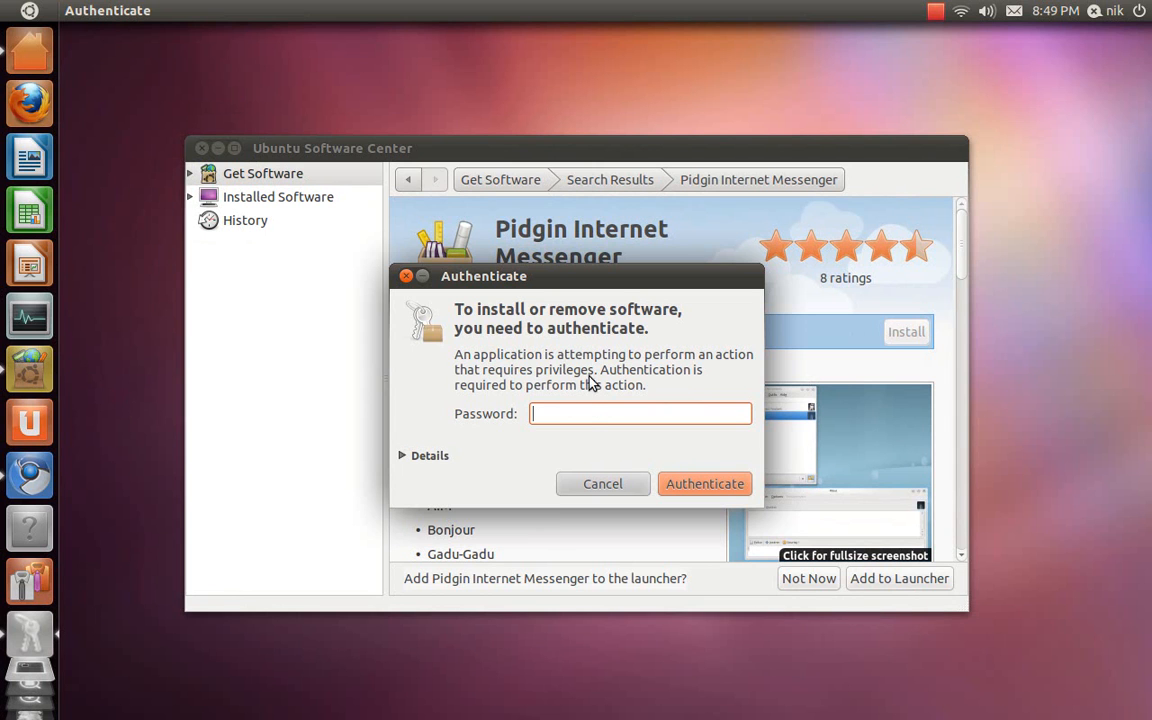
pyautogui.write('•')
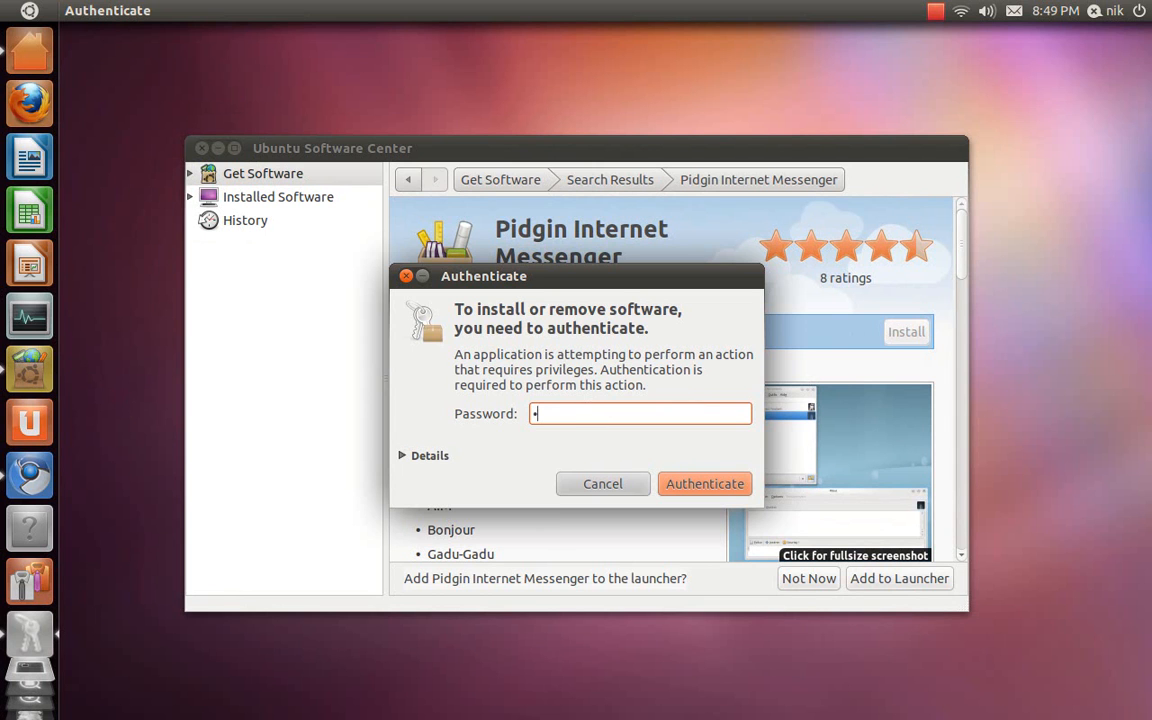
pyautogui.write('•••')
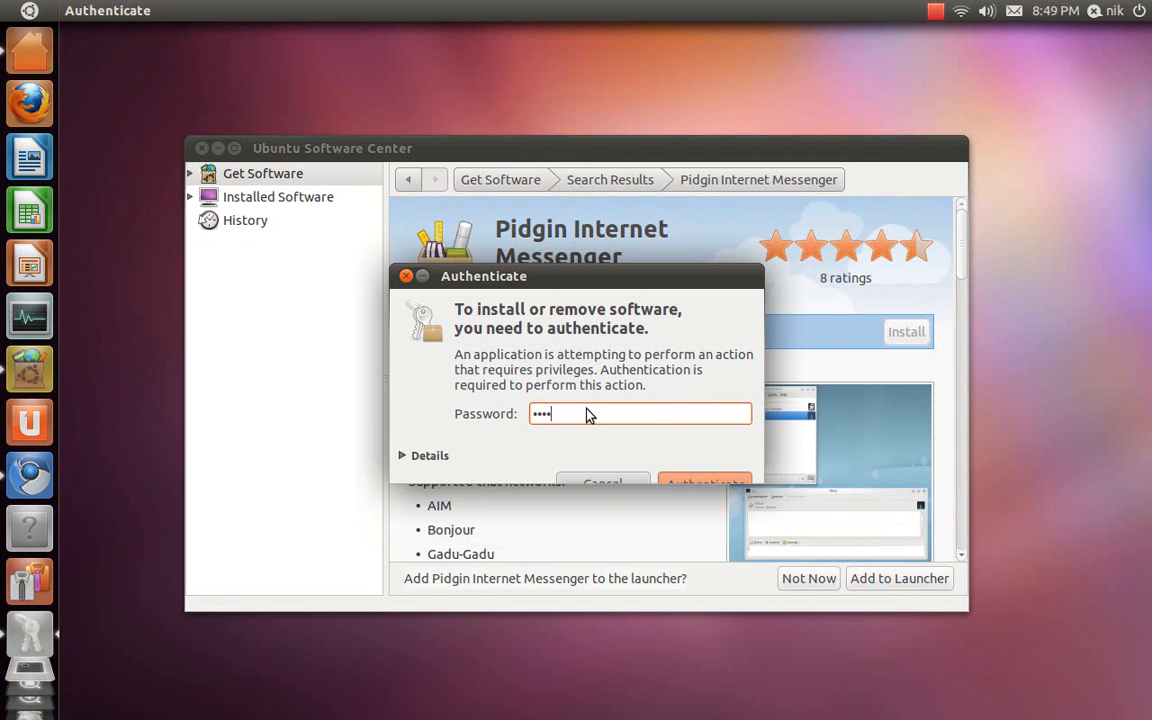
pyautogui.click(705, 482)
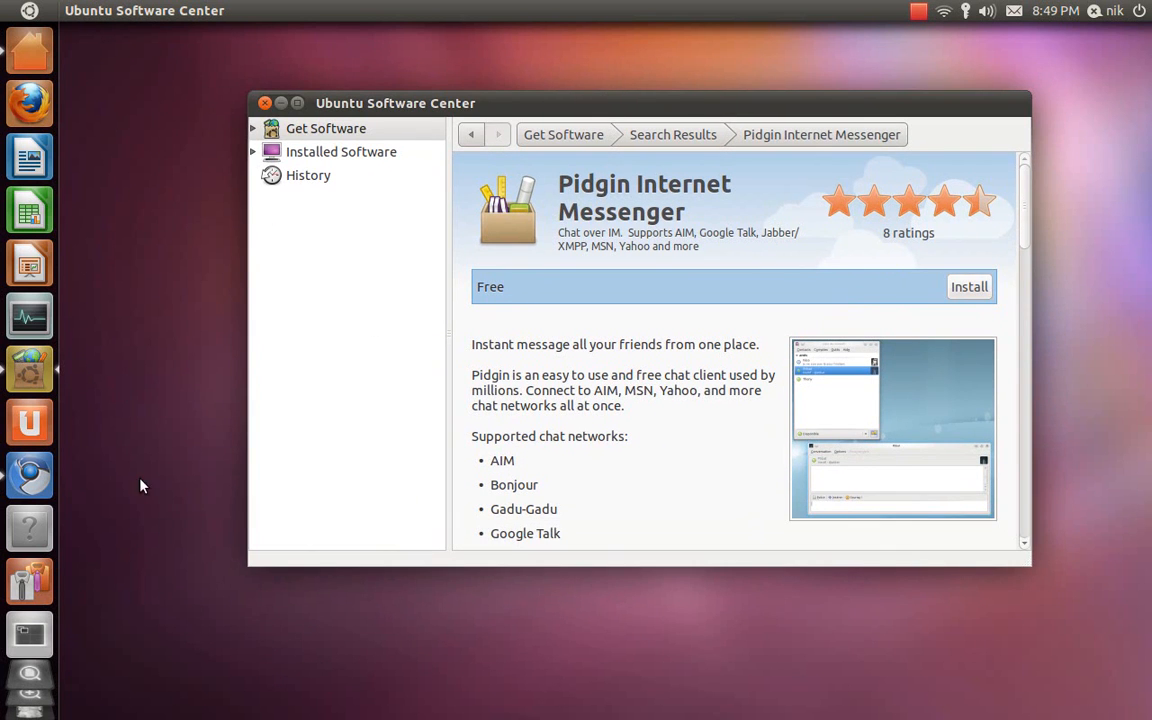
pyautogui.moveTo(29, 527)
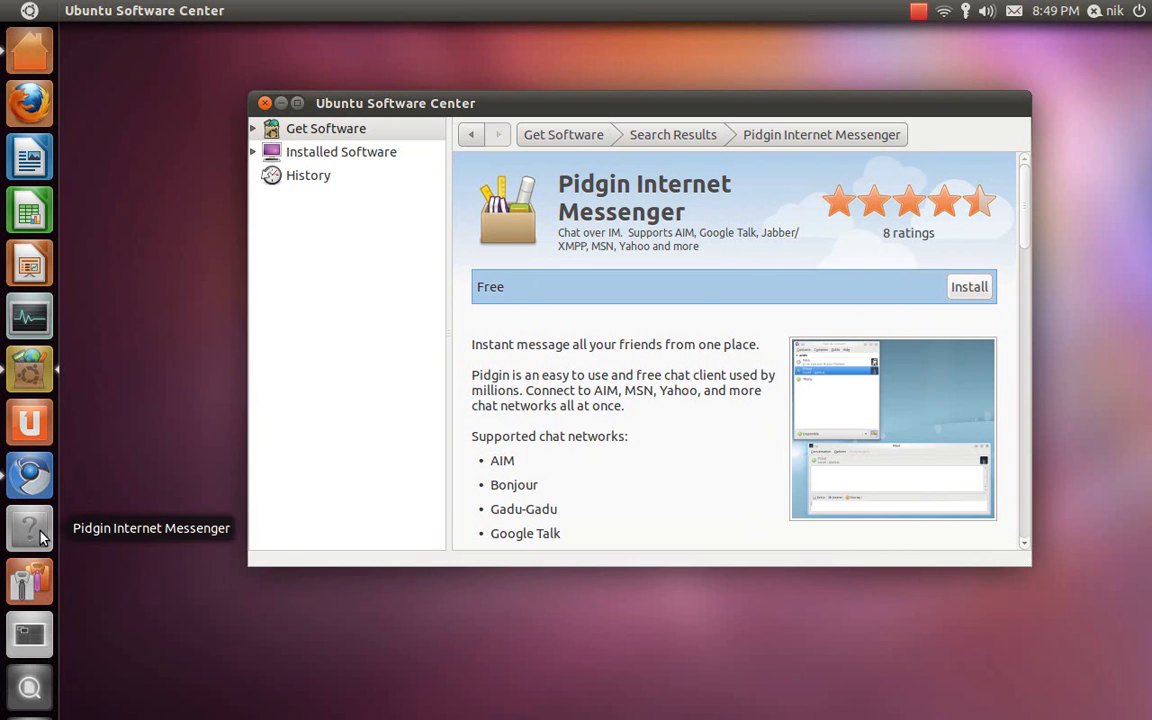
# Step: Wait on the Pidgin page until installation completes and removal is offered
pyautogui.click(968, 286)
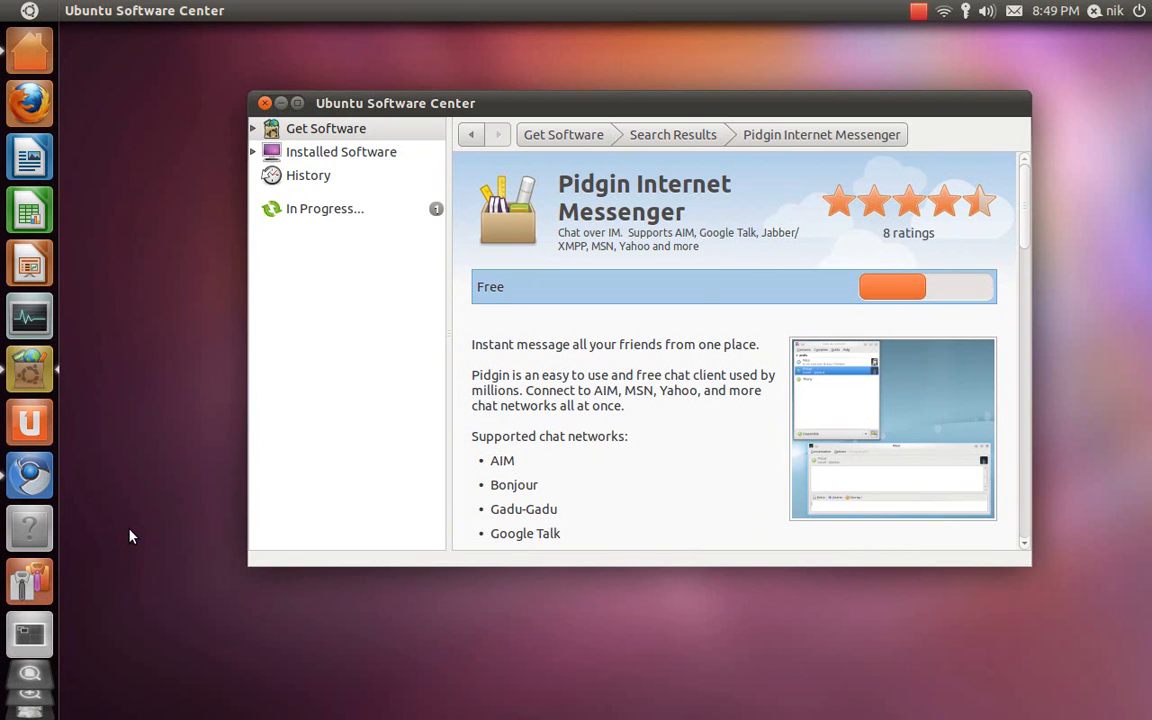
pyautogui.moveTo(90, 536)
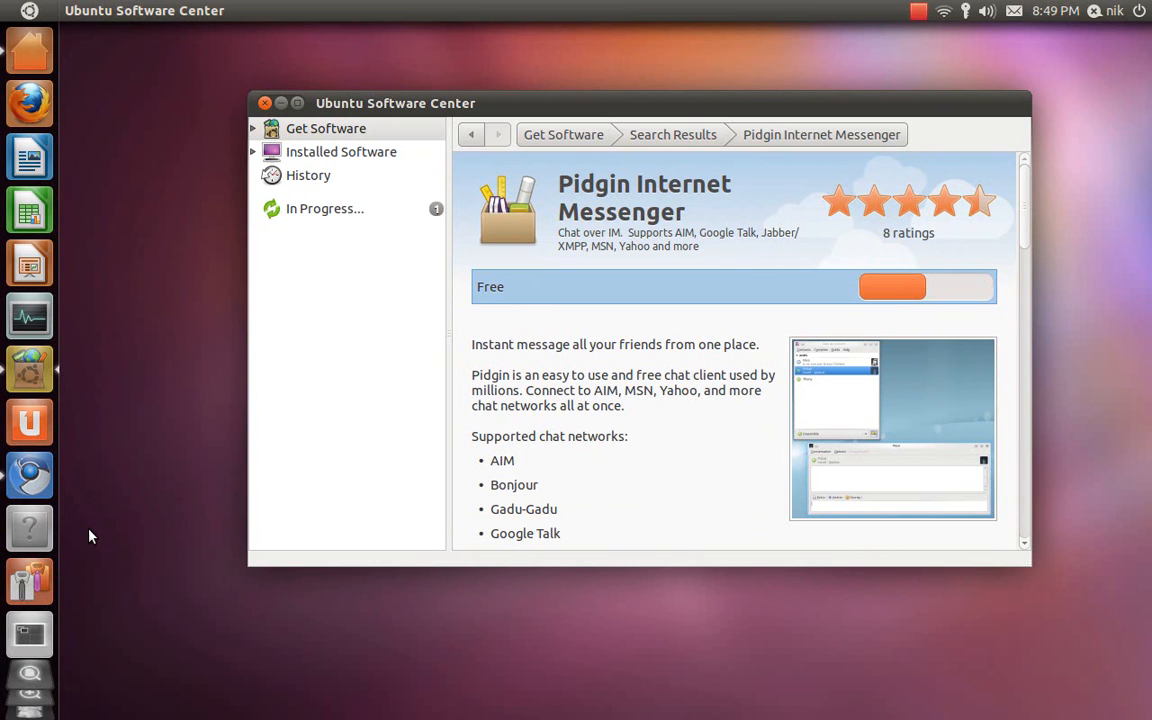
pyautogui.moveTo(52, 530)
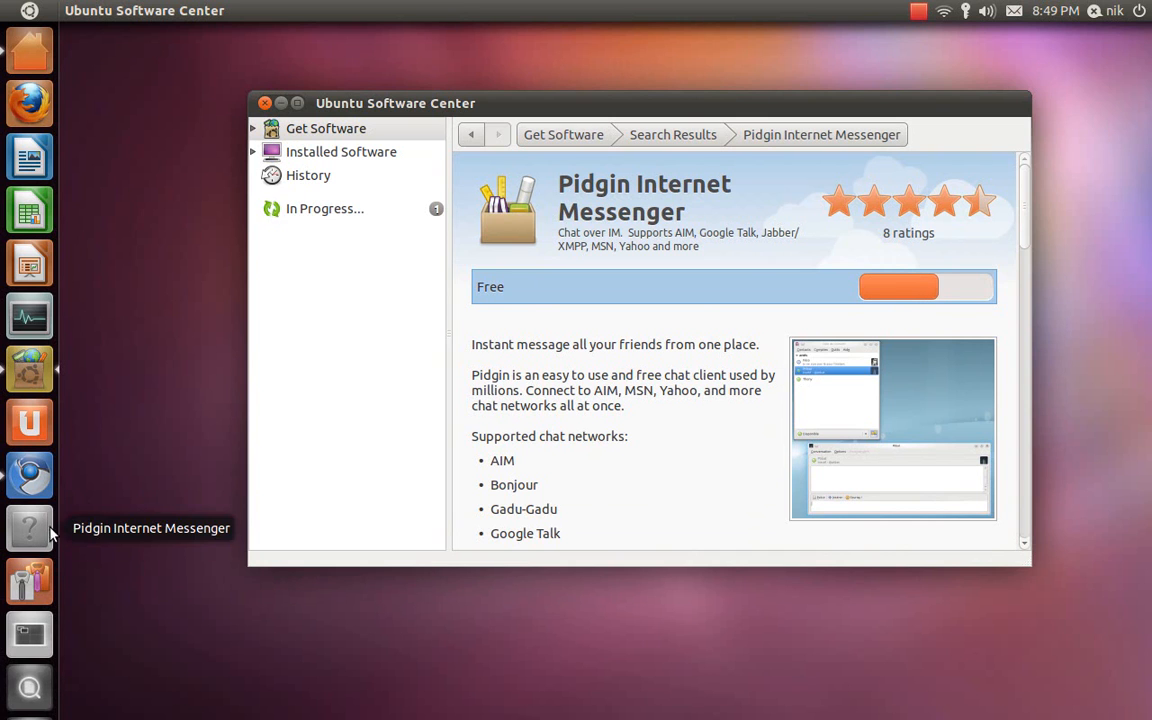
pyautogui.moveTo(115, 568)
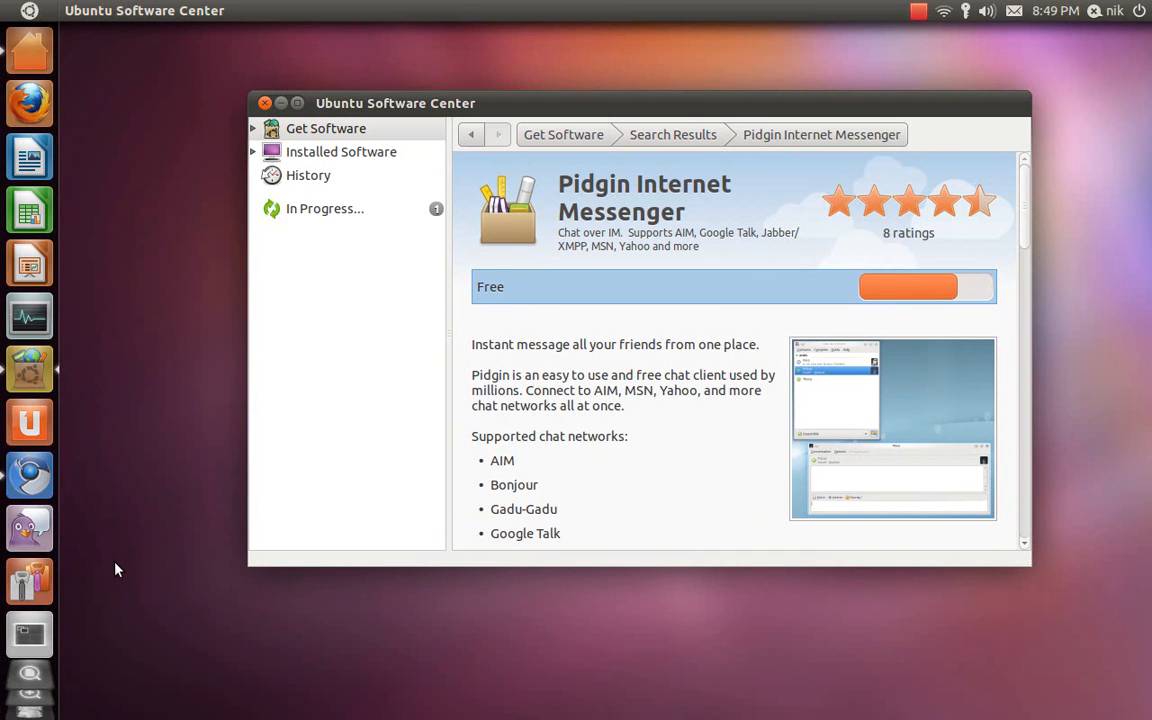
pyautogui.moveTo(173, 465)
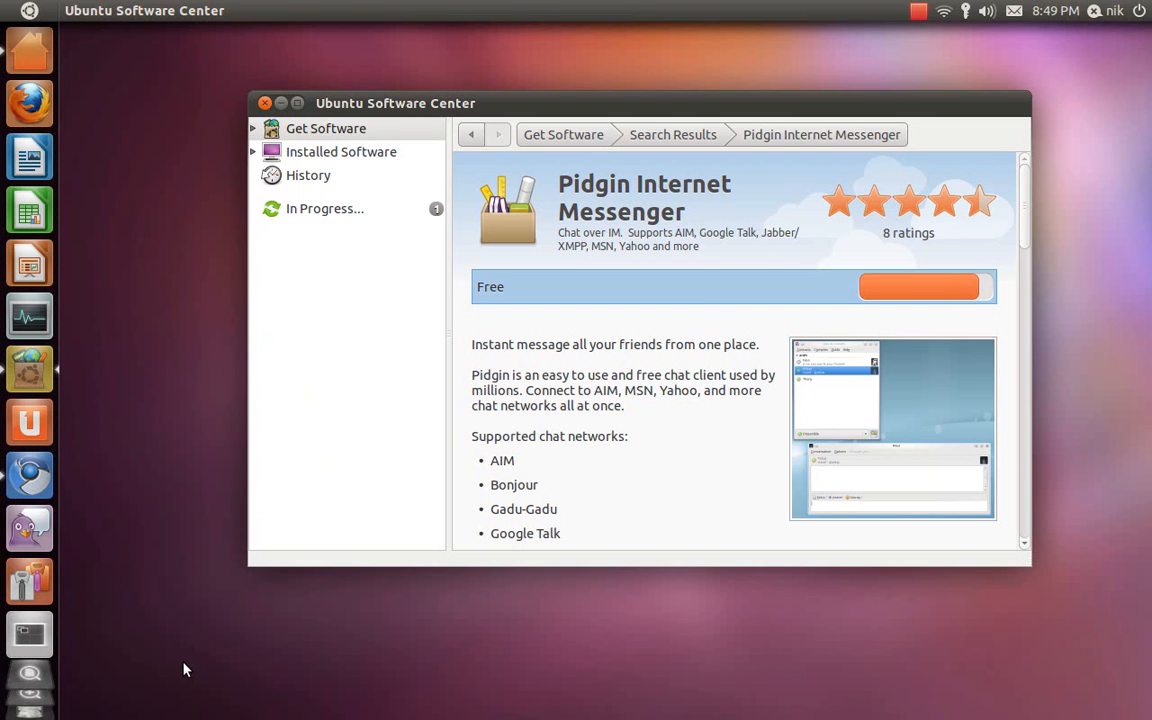
pyautogui.click(918, 287)
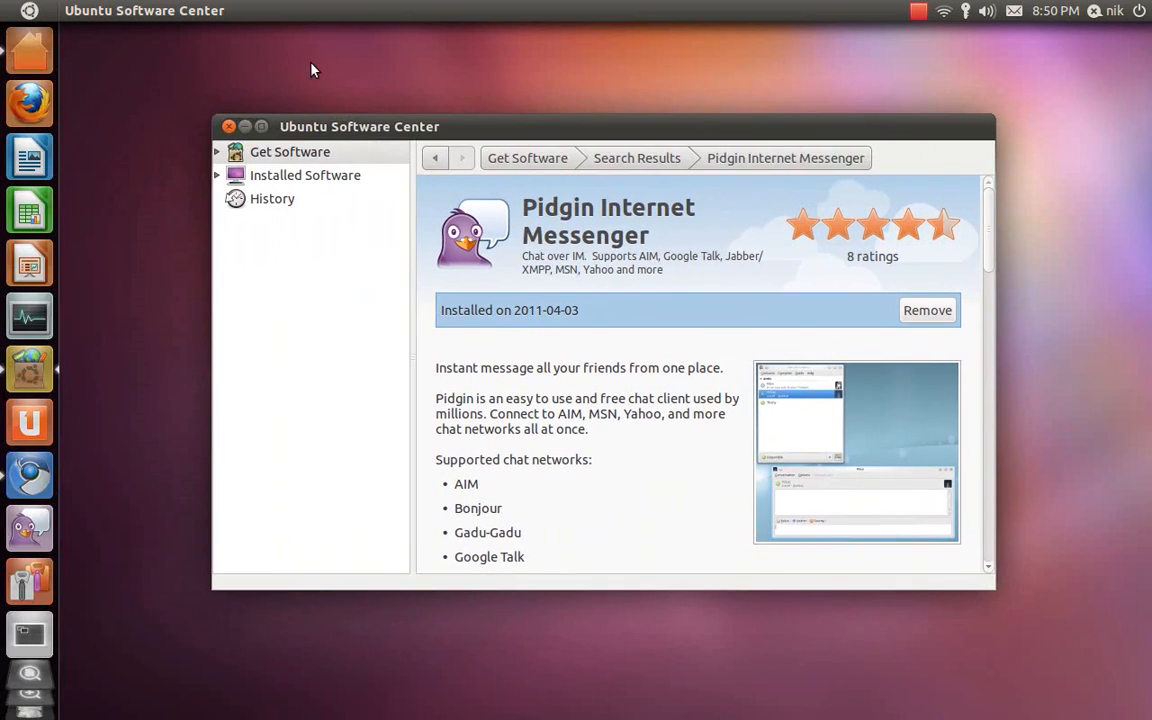
pyautogui.moveTo(137, 214)
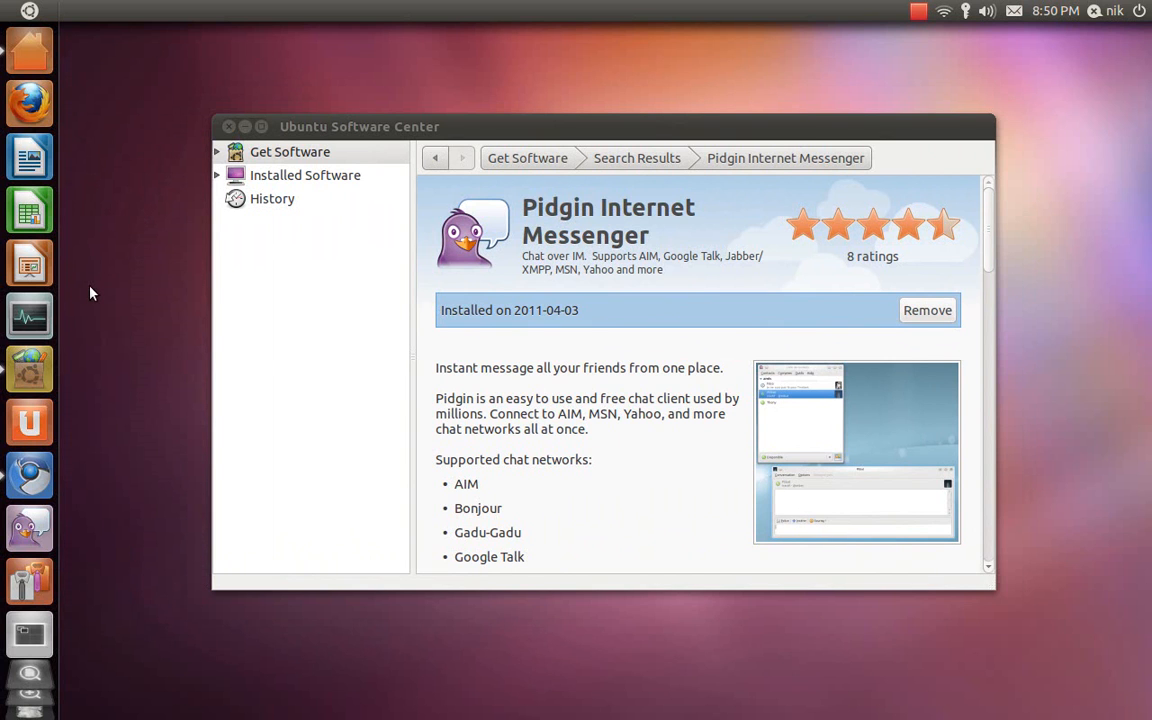
pyautogui.moveTo(105, 283)
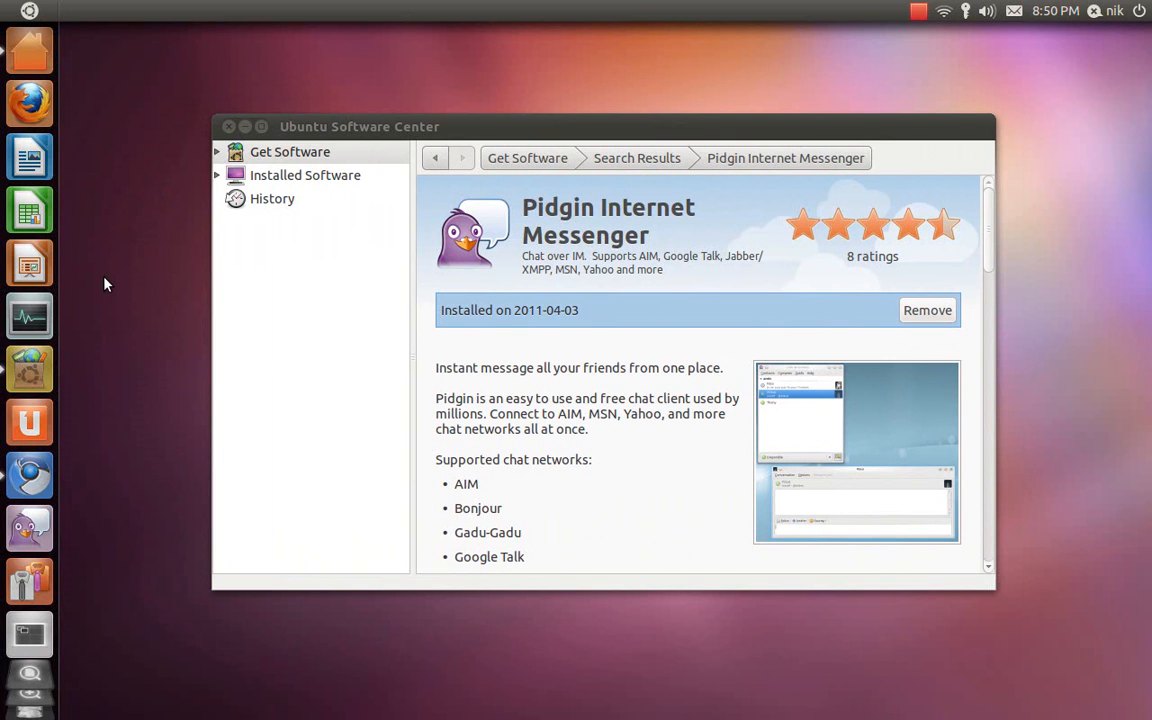
pyautogui.moveTo(213, 128)
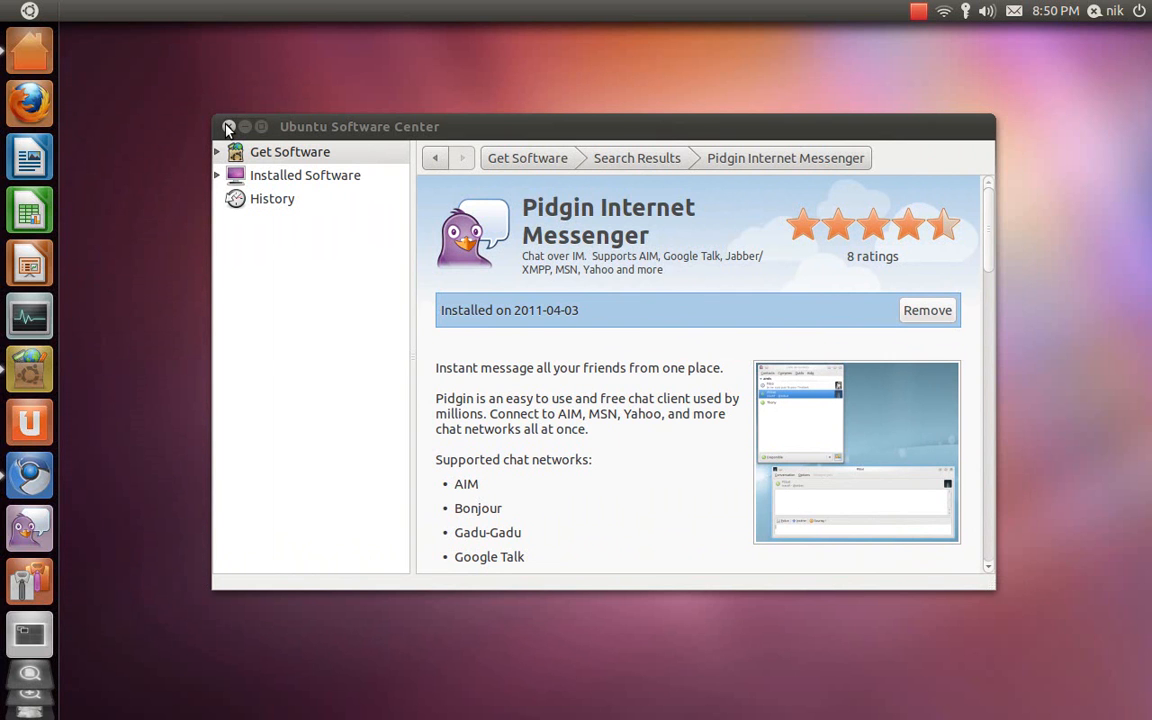
# Step: Close the Ubuntu Software Center window with its close button
pyautogui.click(227, 126)
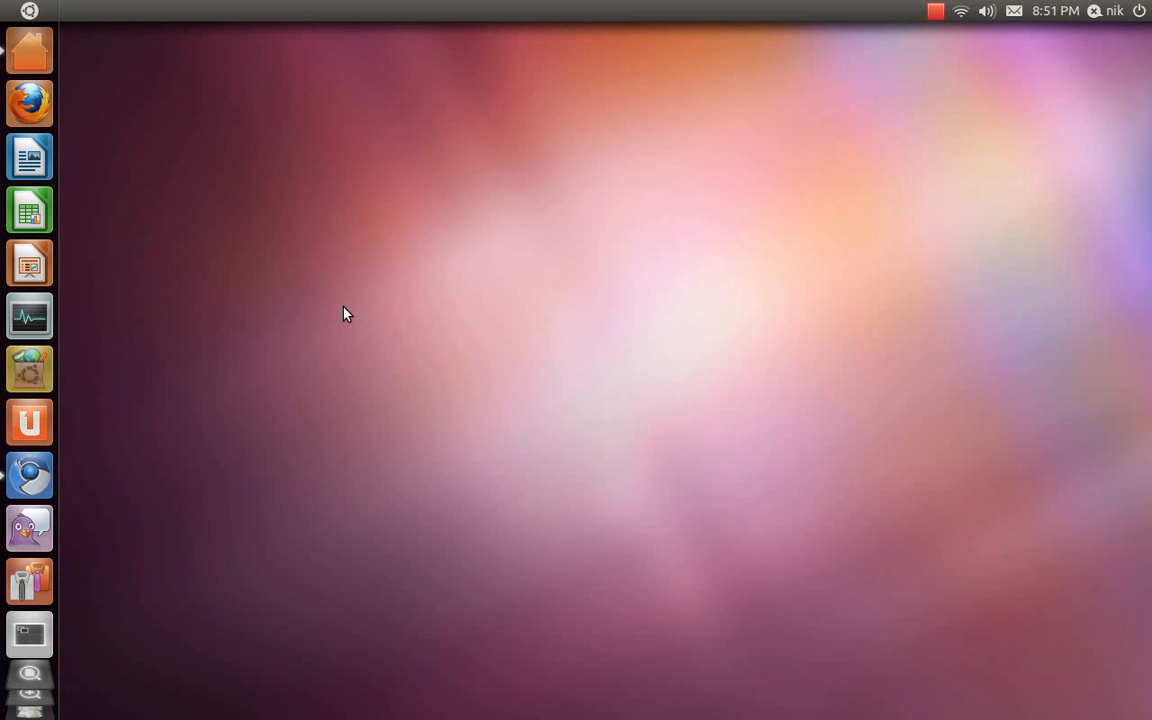
pyautogui.moveTo(935, 12)
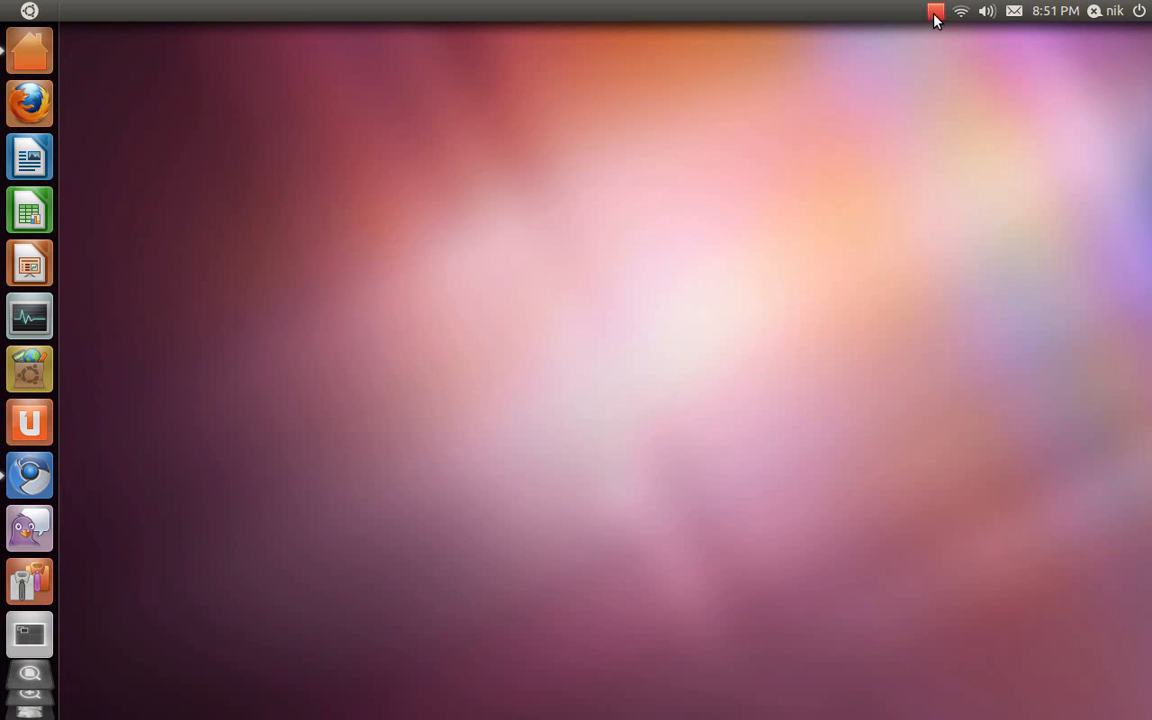